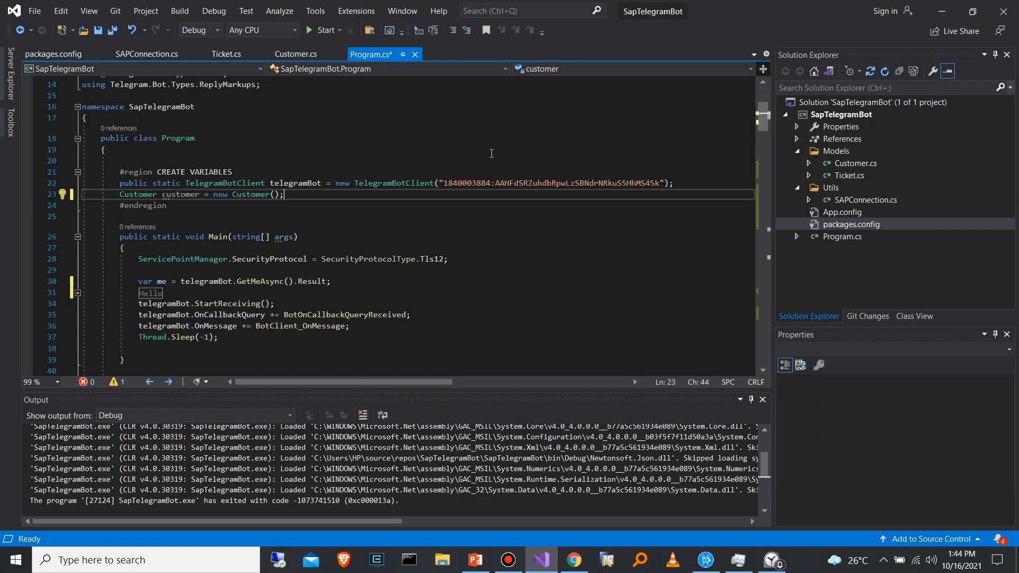
{"action": "mouse_move", "coordinate": [325, 30]}
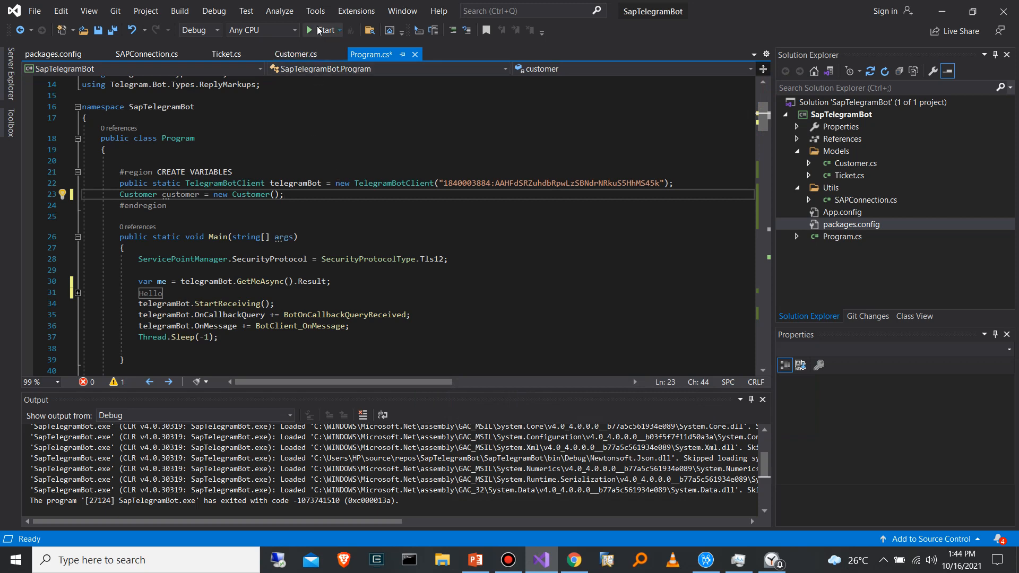
Build and run the SapTelegramBot project so the console greets as SAP BOT.
{"action": "left_click", "coordinate": [323, 30]}
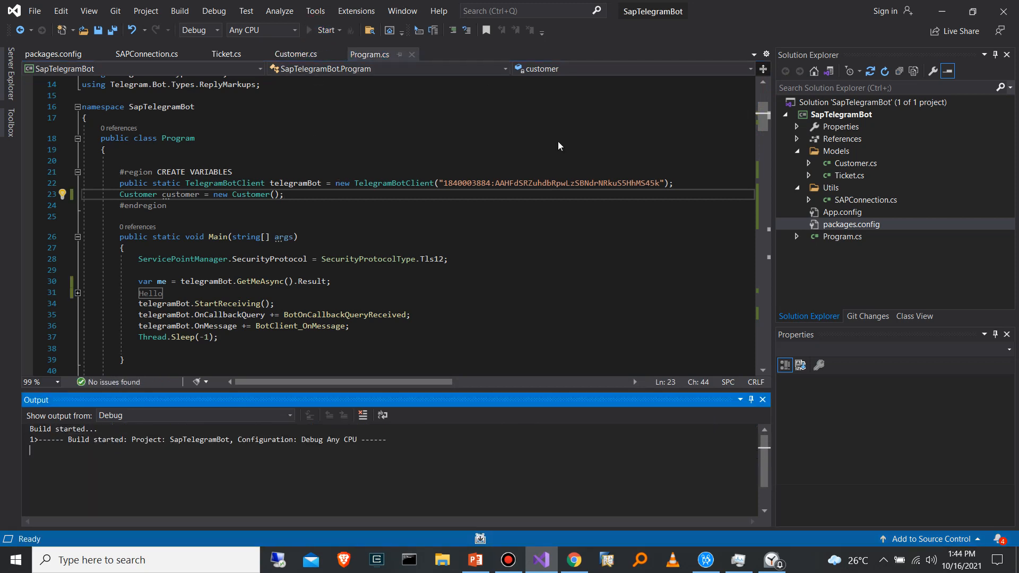
{"action": "left_click", "coordinate": [325, 29]}
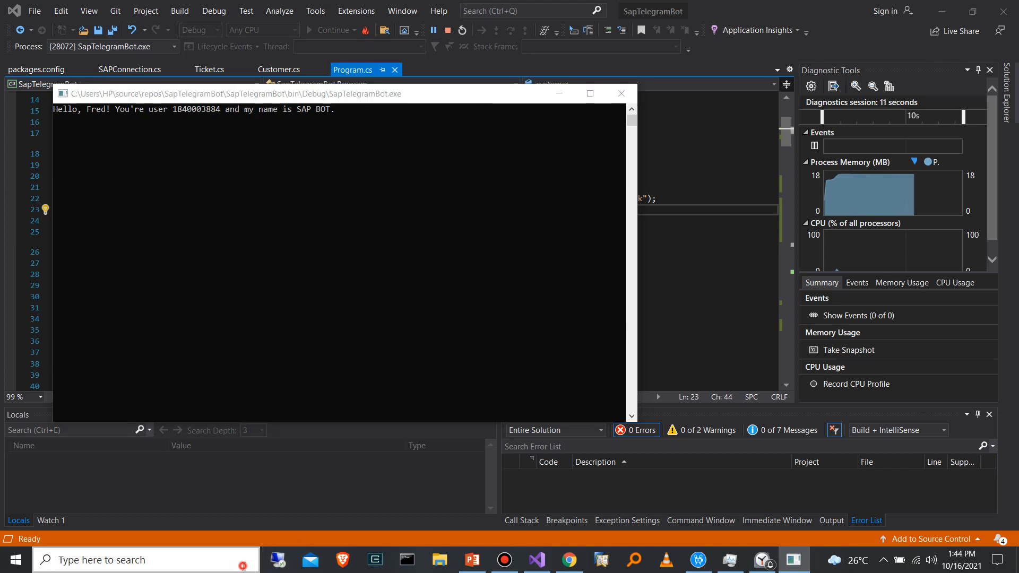
Launch Telegram from the taskbar search and start the SAP BOT conversation.
{"action": "type", "text": "tele"}
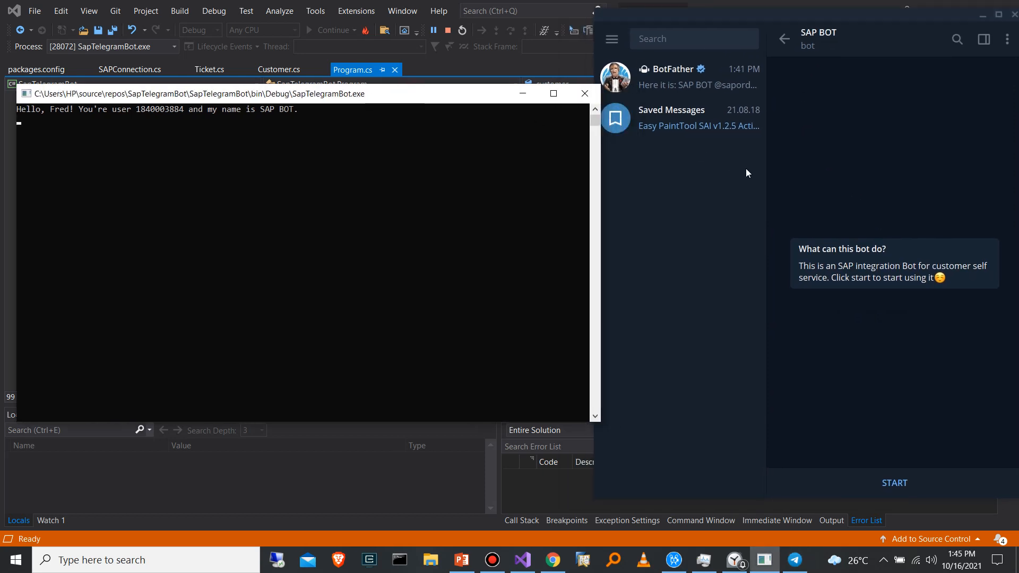
{"action": "mouse_move", "coordinate": [834, 289]}
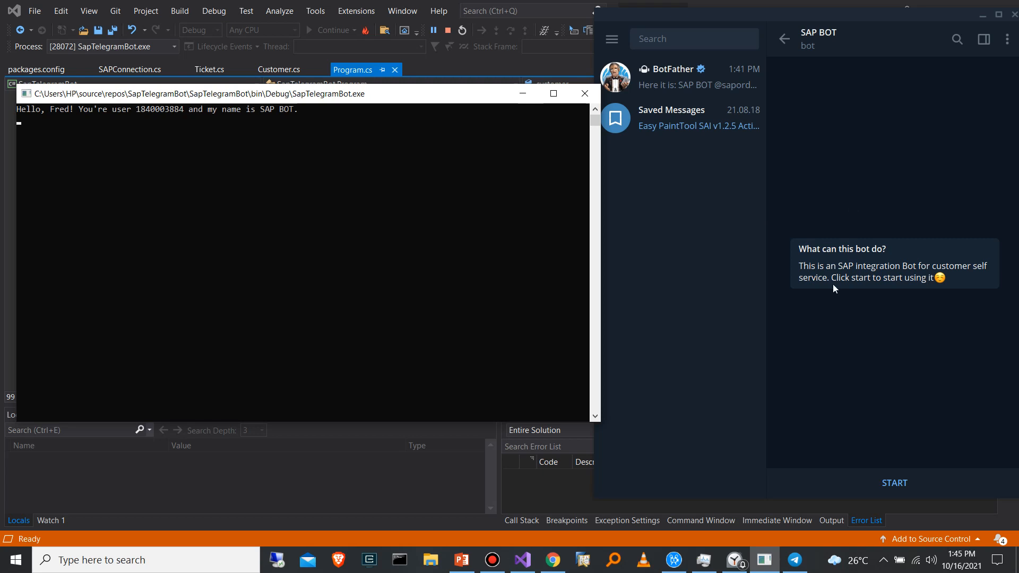
{"action": "mouse_move", "coordinate": [845, 273]}
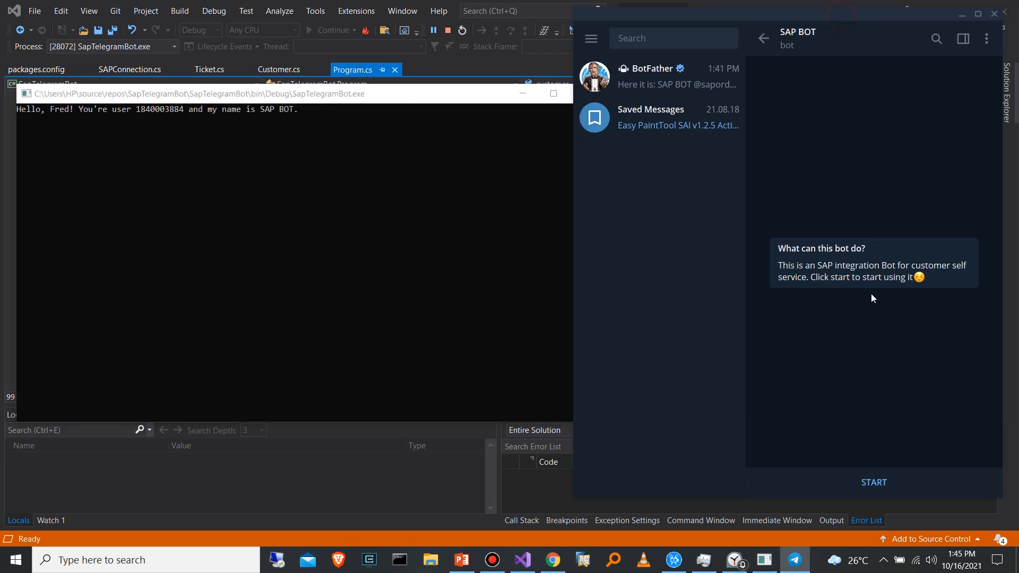
{"action": "left_click", "coordinate": [874, 482]}
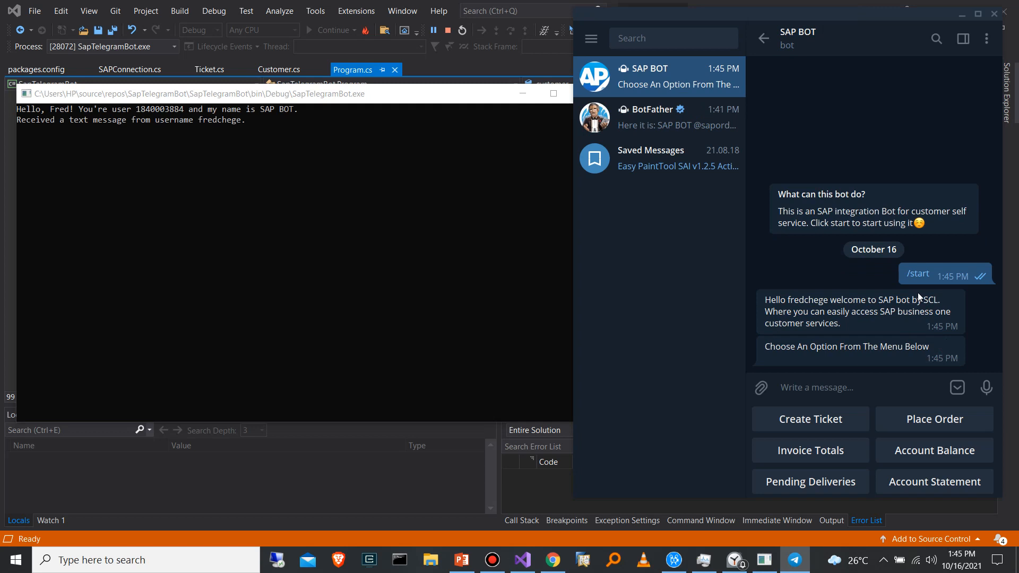
{"action": "mouse_move", "coordinate": [76, 162]}
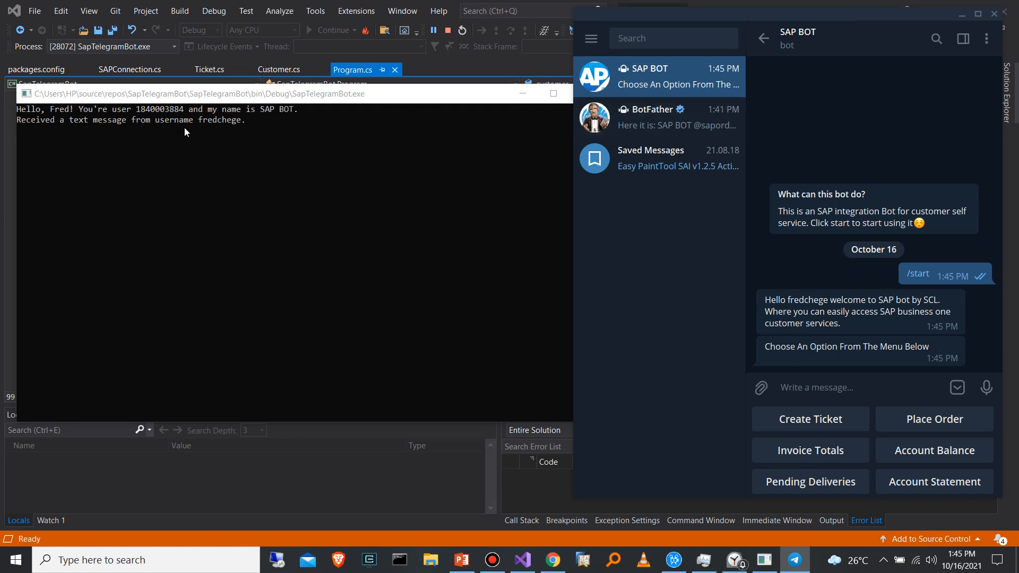
{"action": "mouse_move", "coordinate": [241, 132]}
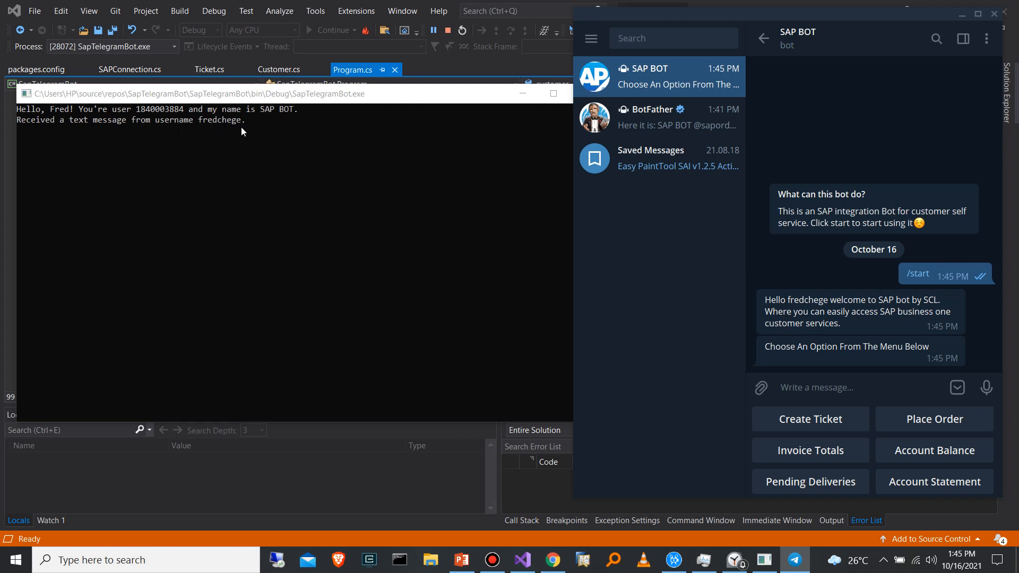
{"action": "mouse_move", "coordinate": [627, 135]}
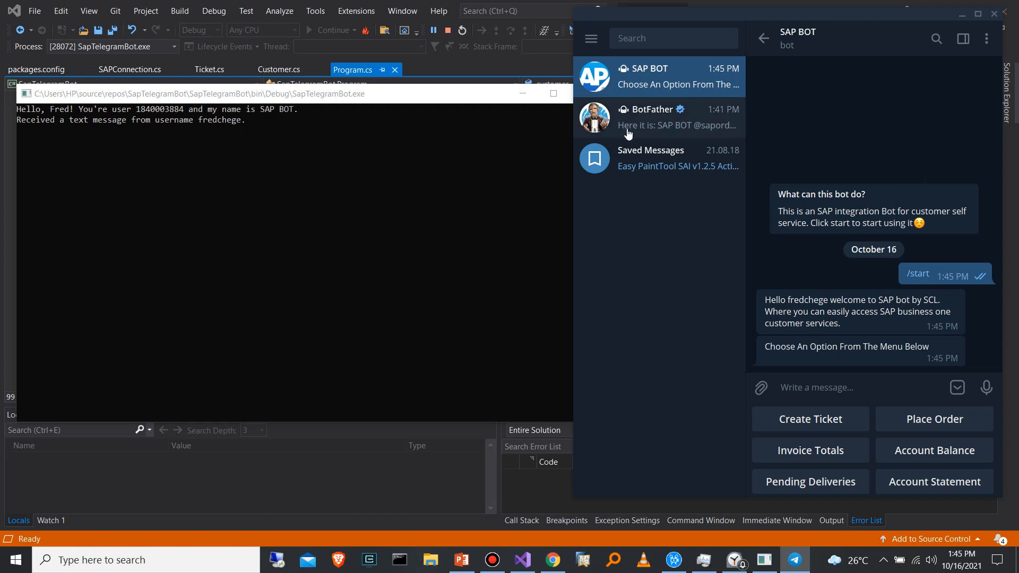
{"action": "mouse_move", "coordinate": [802, 156]}
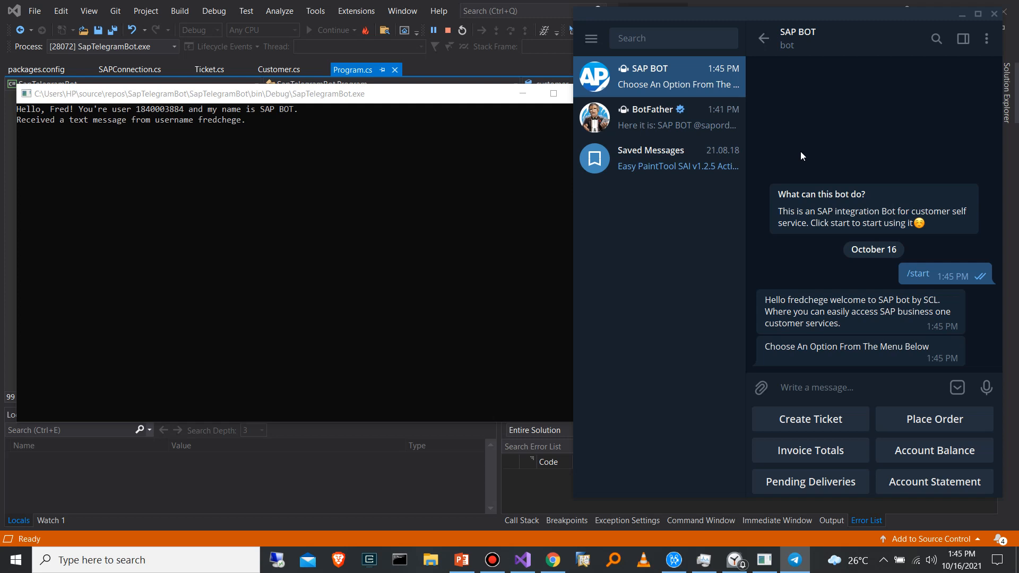
{"action": "mouse_move", "coordinate": [814, 185]}
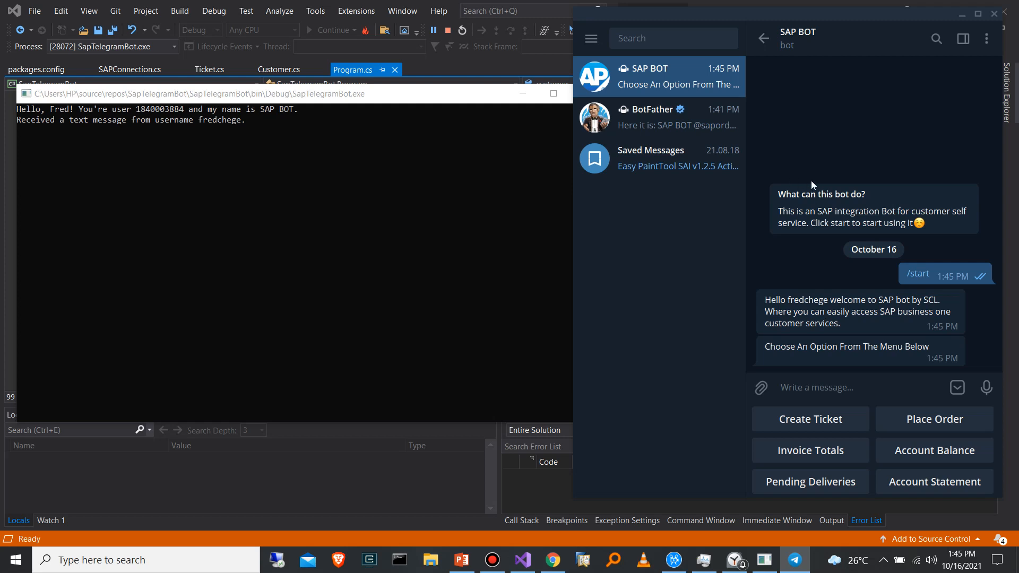
{"action": "mouse_move", "coordinate": [866, 294]}
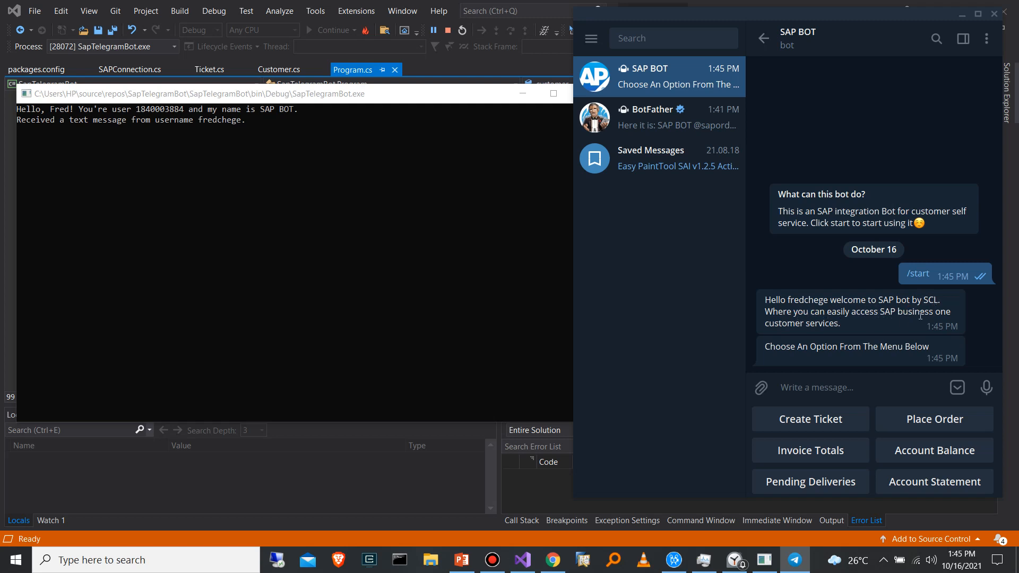
{"action": "mouse_move", "coordinate": [842, 331]}
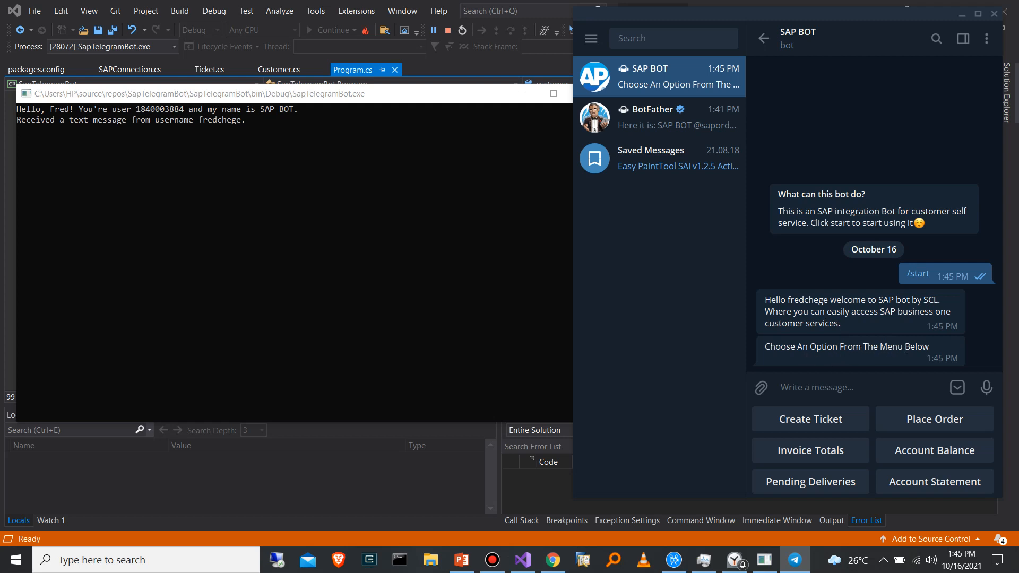
{"action": "mouse_move", "coordinate": [810, 432]}
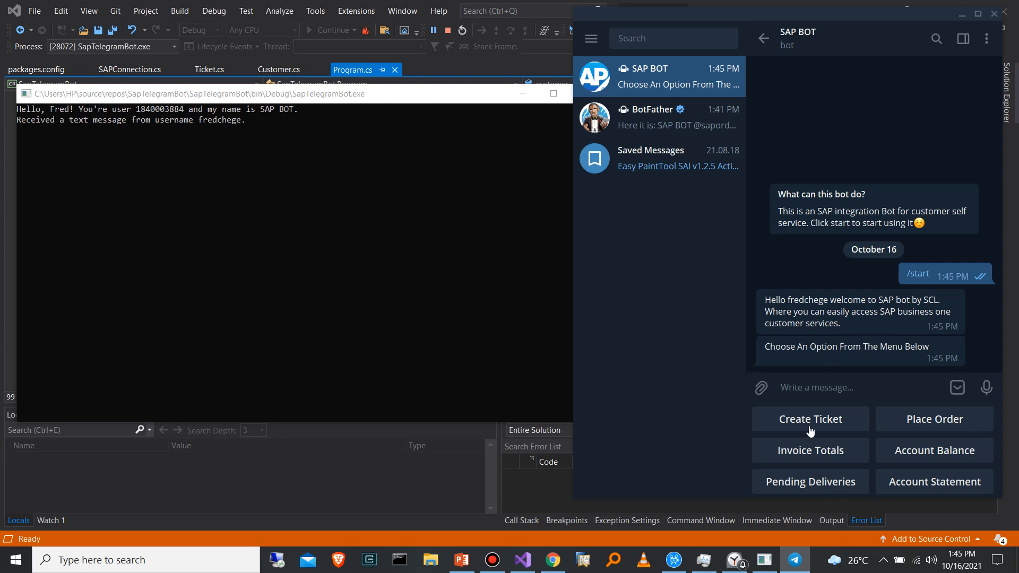
{"action": "mouse_move", "coordinate": [936, 470]}
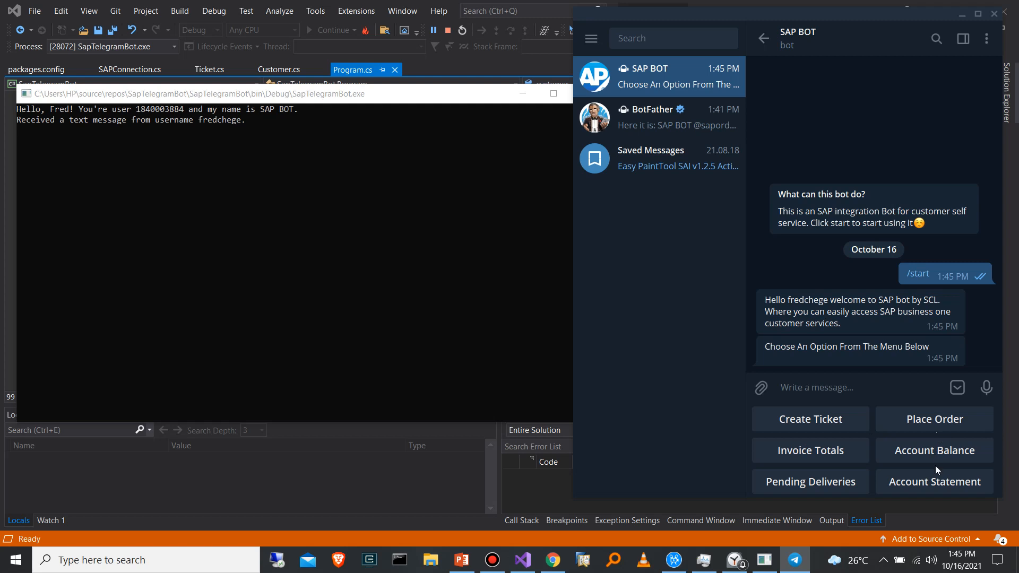
{"action": "mouse_move", "coordinate": [715, 435]}
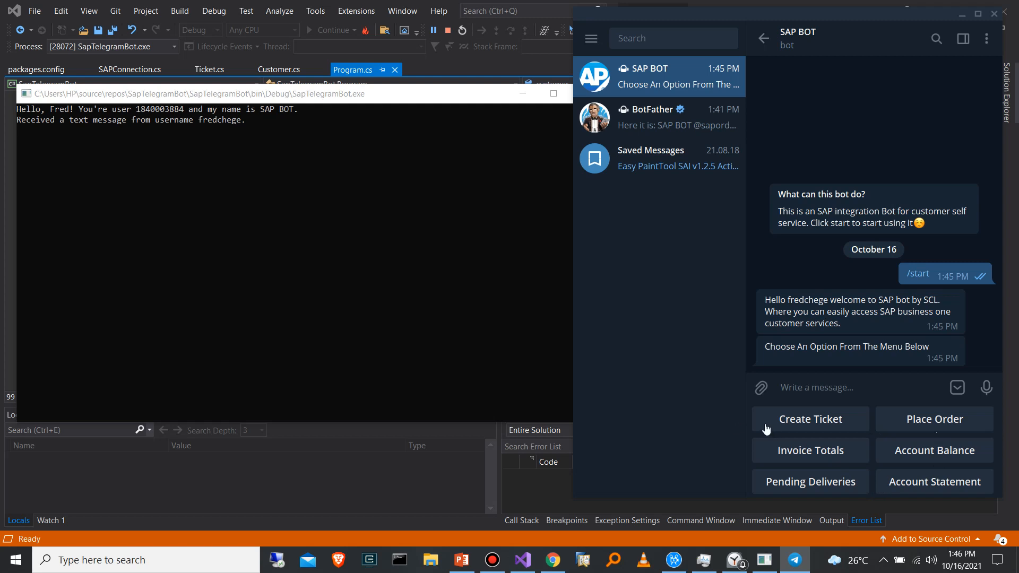
{"action": "mouse_move", "coordinate": [770, 430]}
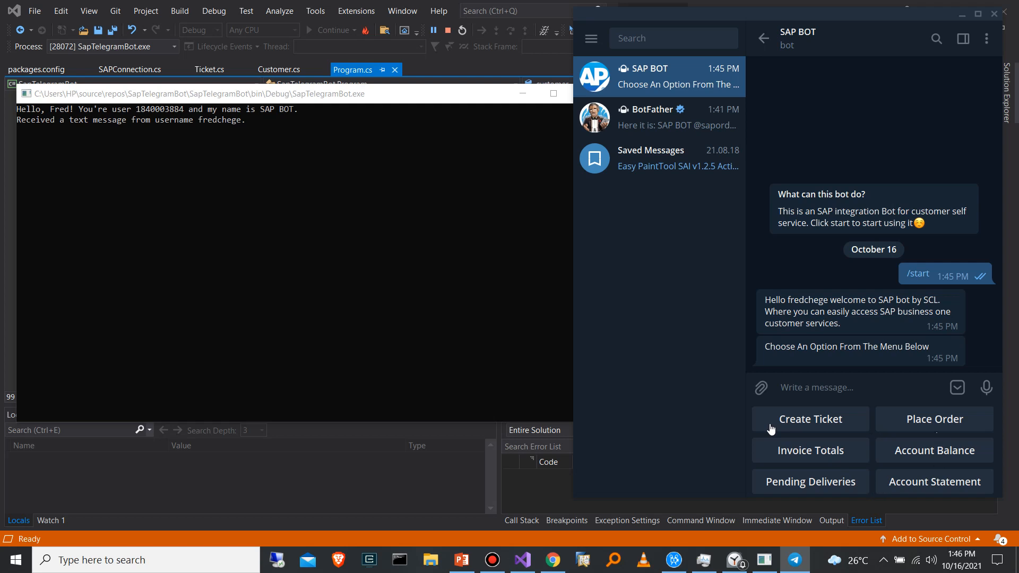
{"action": "mouse_move", "coordinate": [925, 428]}
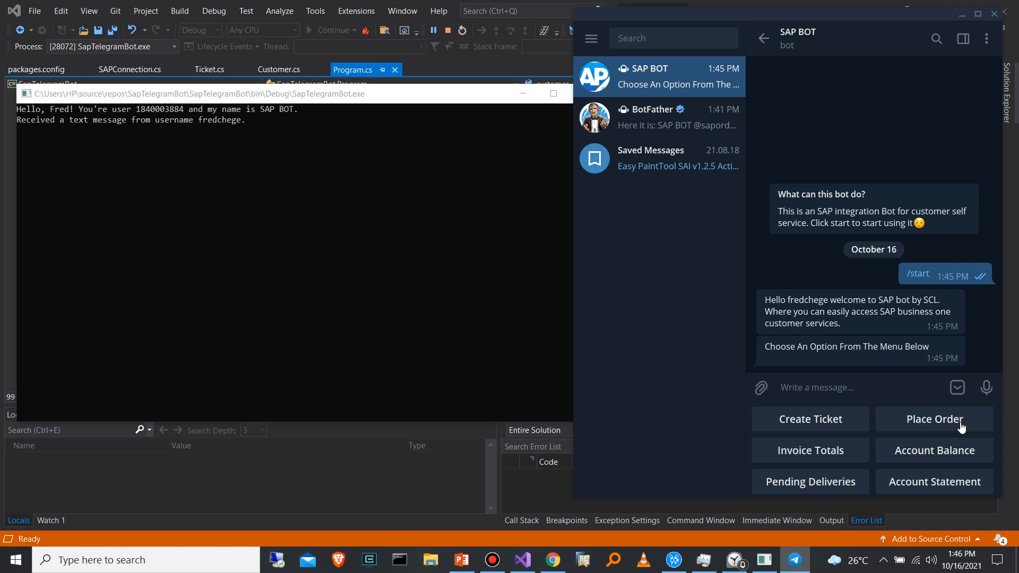
{"action": "mouse_move", "coordinate": [826, 449]}
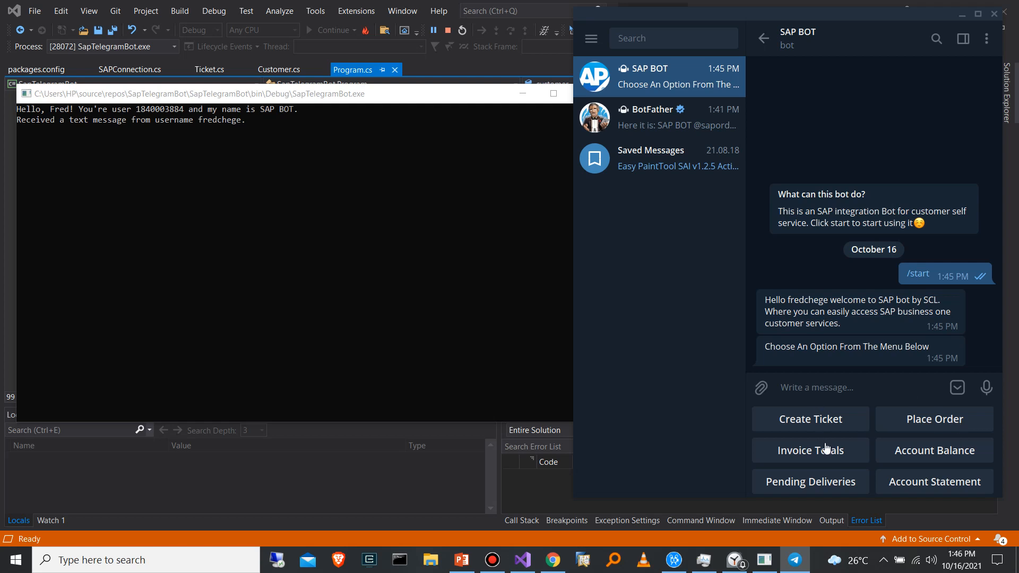
{"action": "mouse_move", "coordinate": [844, 452]}
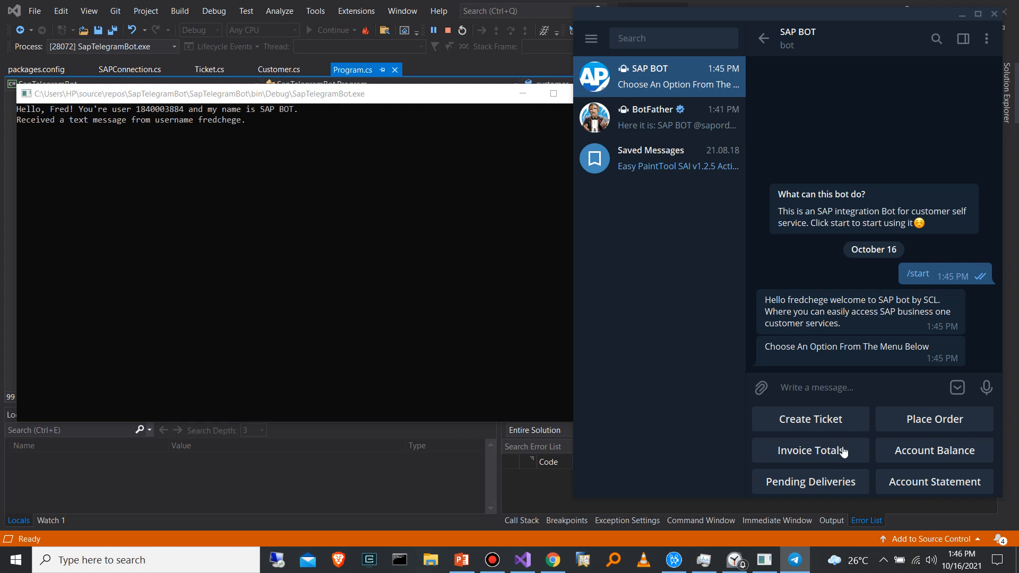
{"action": "mouse_move", "coordinate": [871, 447]}
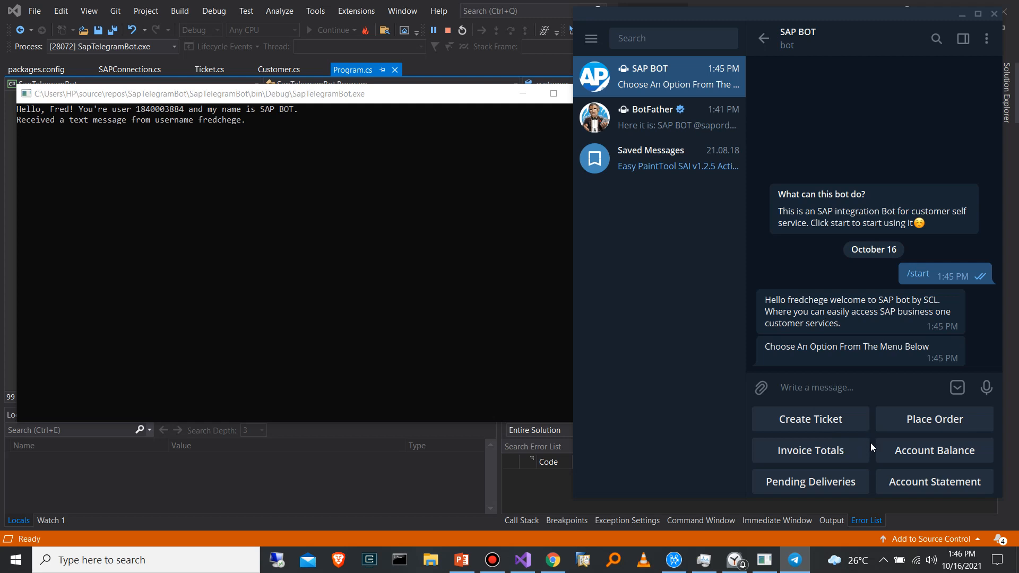
{"action": "mouse_move", "coordinate": [867, 433]}
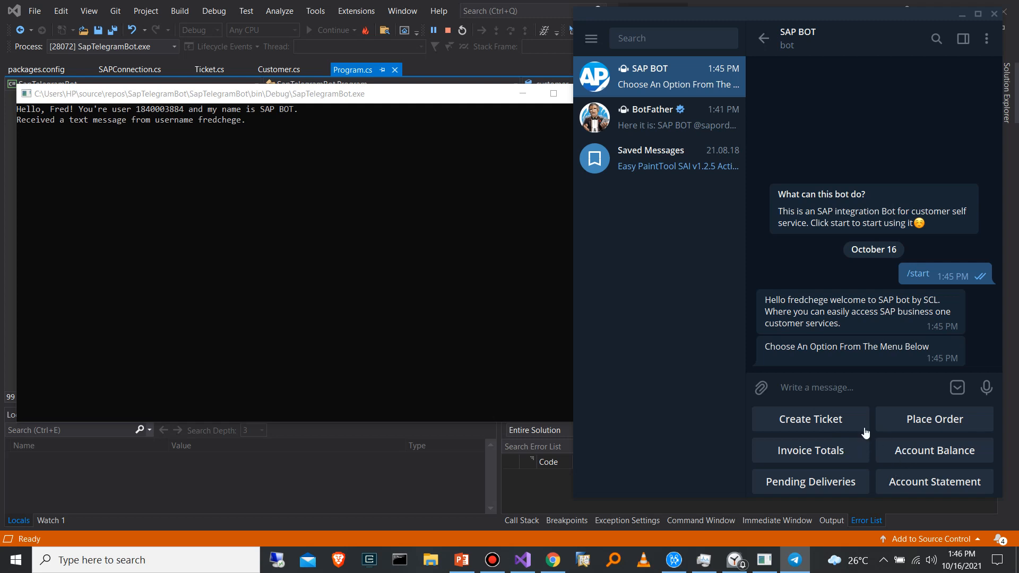
{"action": "mouse_move", "coordinate": [907, 474]}
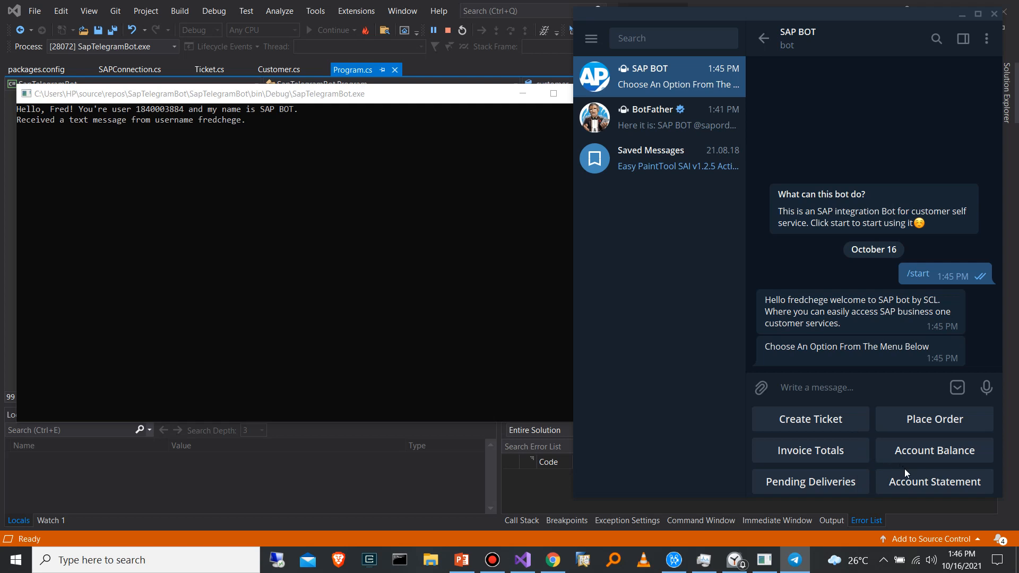
{"action": "mouse_move", "coordinate": [909, 477]}
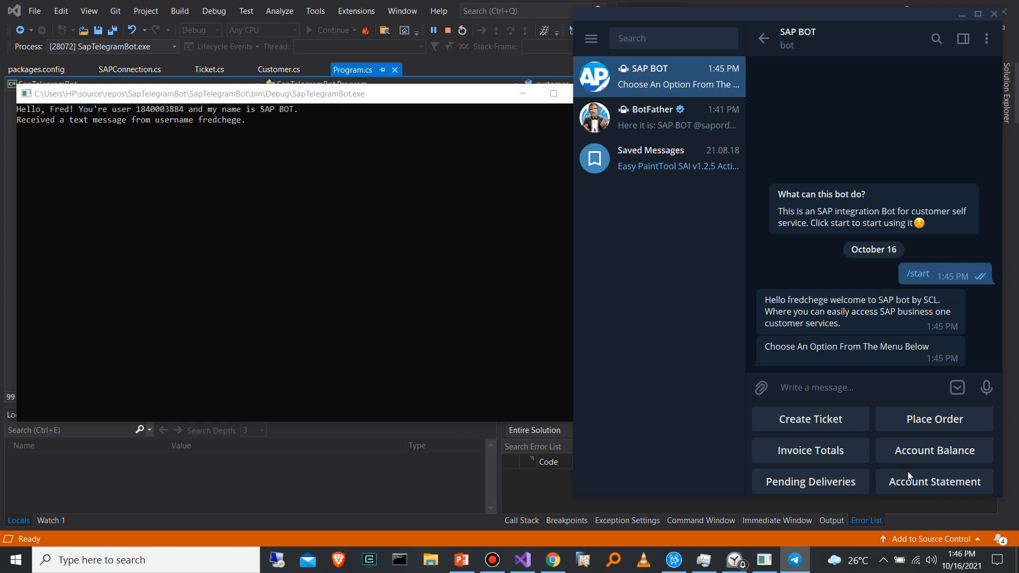
{"action": "mouse_move", "coordinate": [924, 457]}
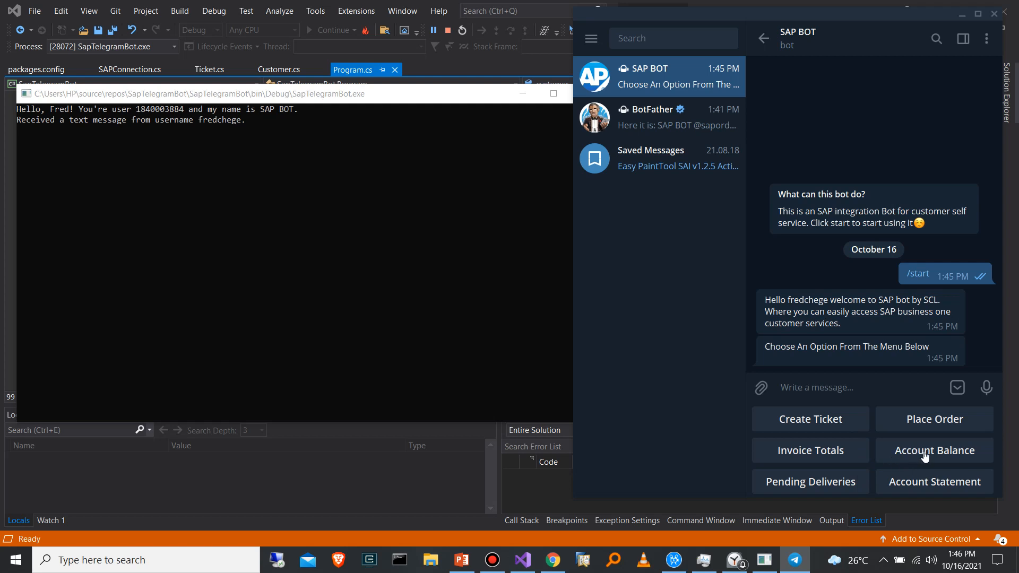
Ask SAP BOT for the Account Balance from its service keyboard.
{"action": "left_click", "coordinate": [934, 451]}
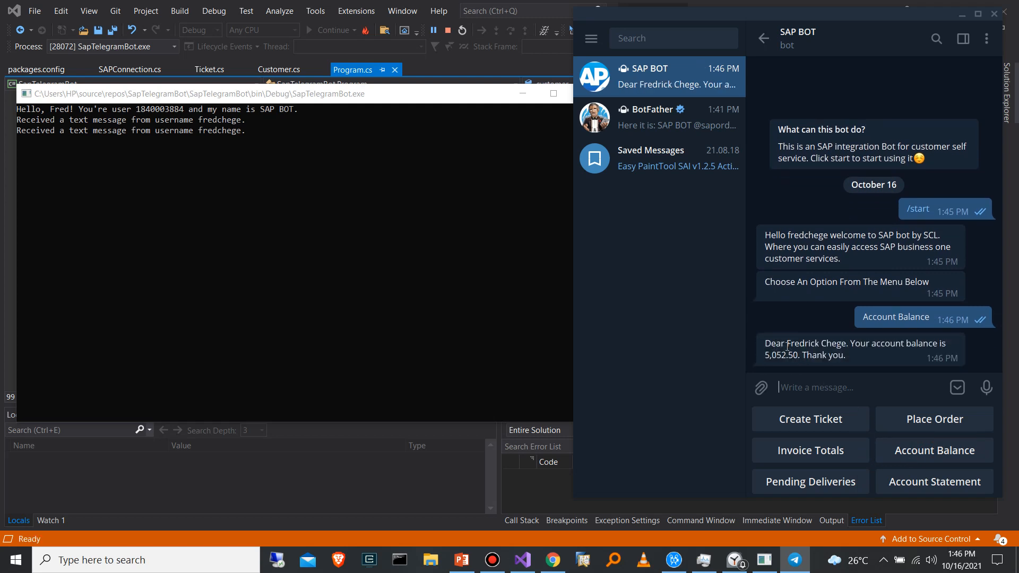
{"action": "mouse_move", "coordinate": [740, 541]}
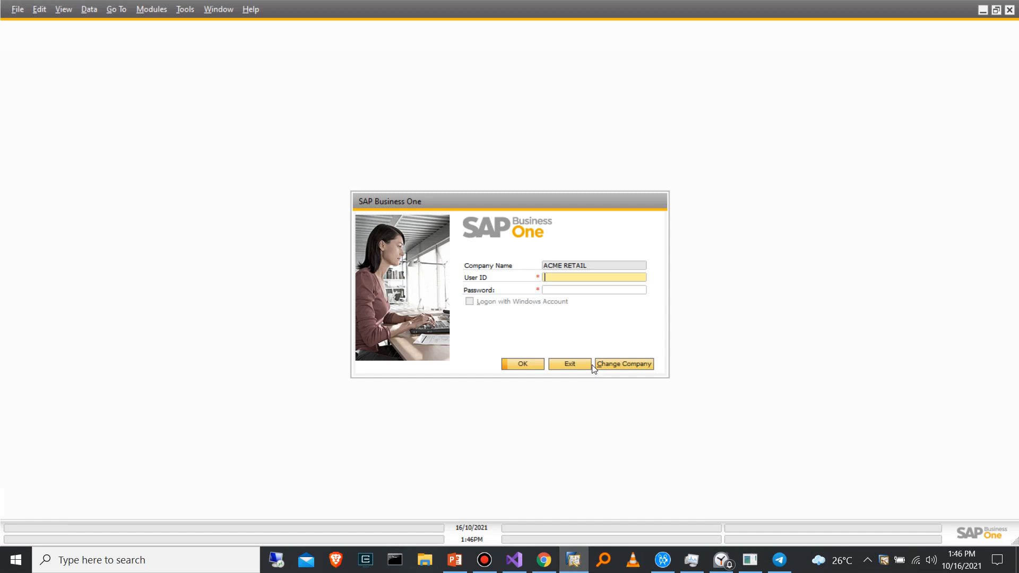
Enter user ID manager on the ACME RETAIL login and move to the password field.
{"action": "type", "text": "manager"}
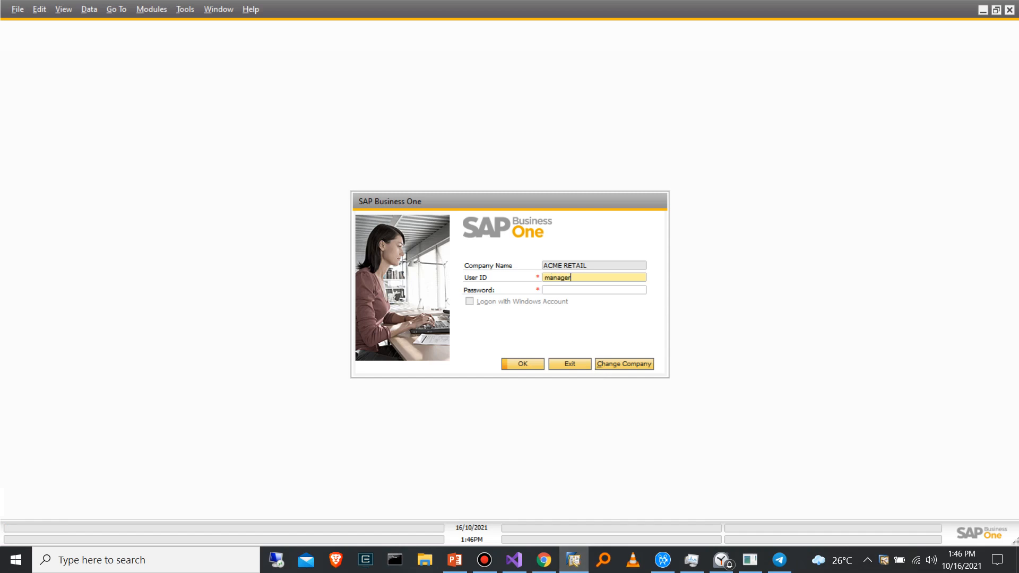
{"action": "left_click", "coordinate": [522, 363]}
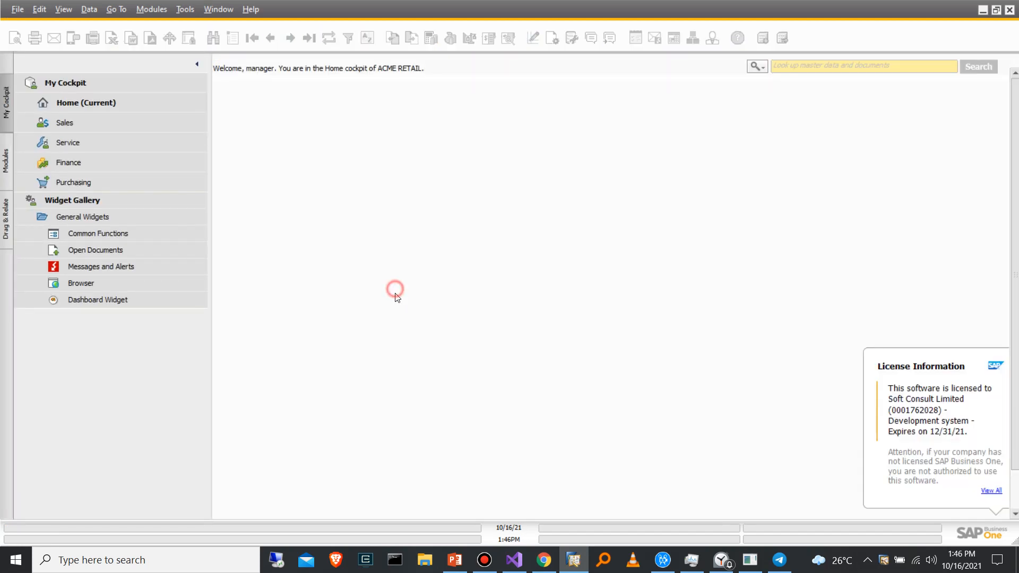
Look up customer c101010 in Business Partner Master Data to check the 5,052.50 balance.
{"action": "left_click", "coordinate": [6, 159]}
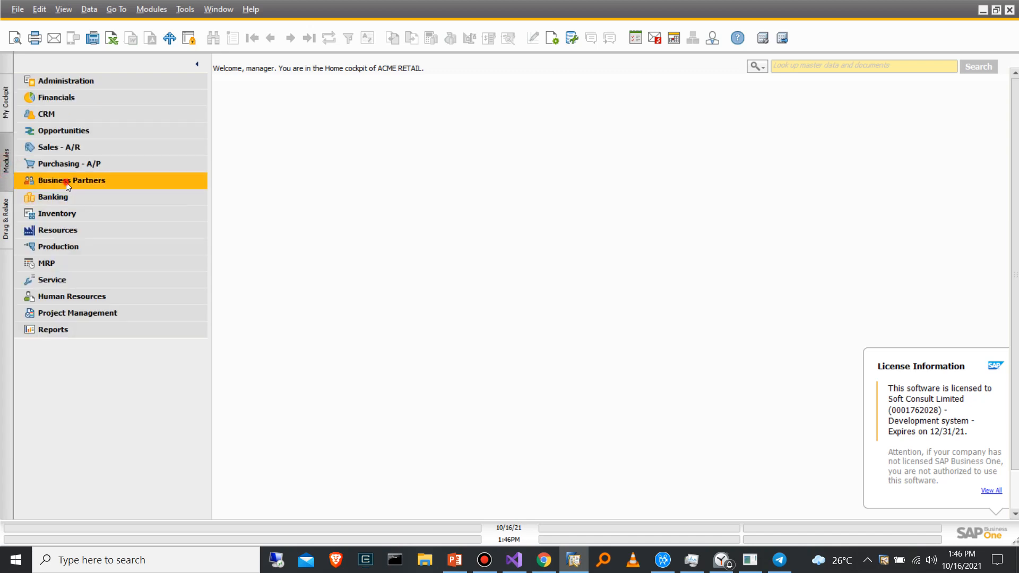
{"action": "left_click", "coordinate": [97, 197]}
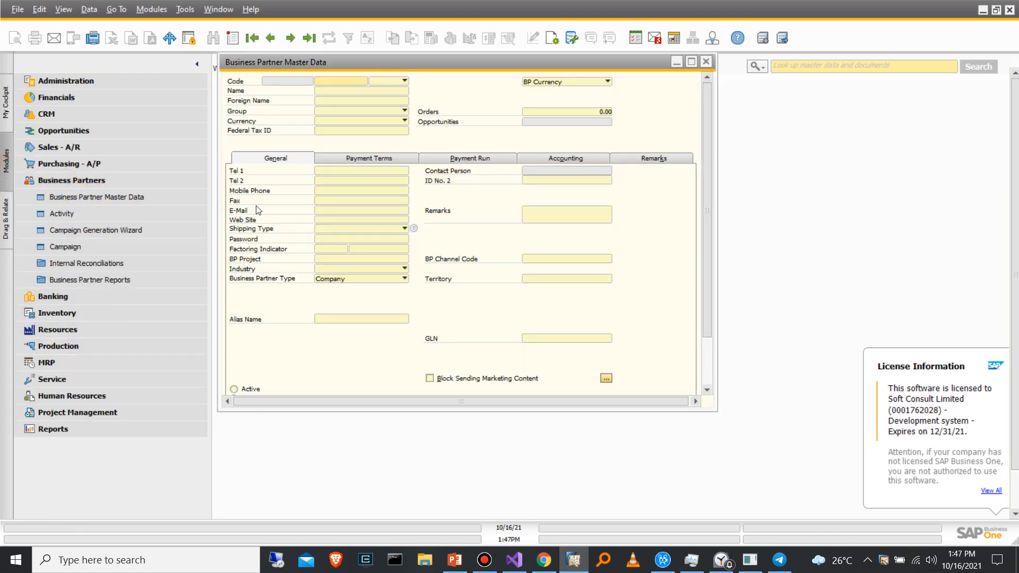
{"action": "type", "text": "c101010"}
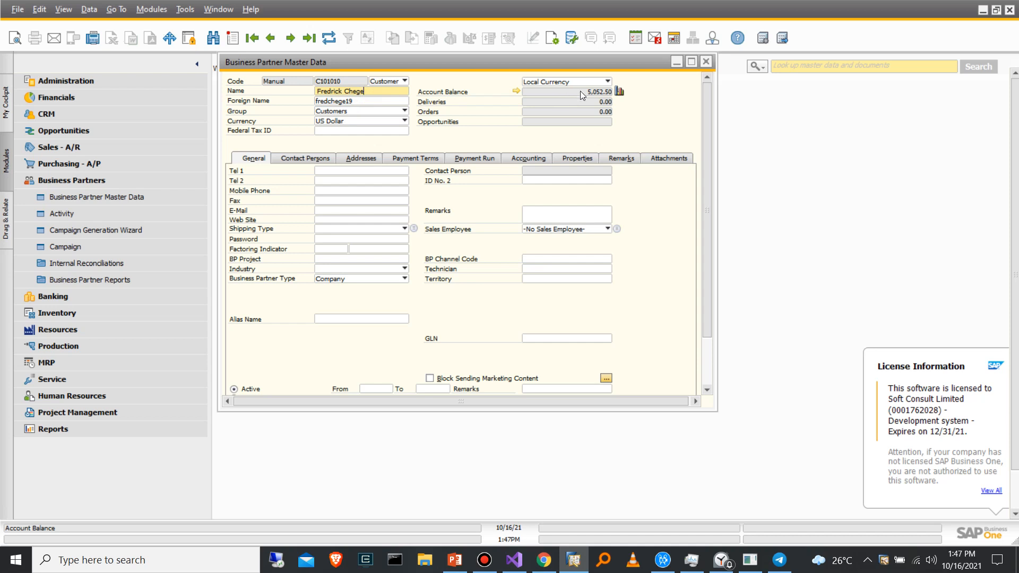
{"action": "mouse_move", "coordinate": [730, 149]}
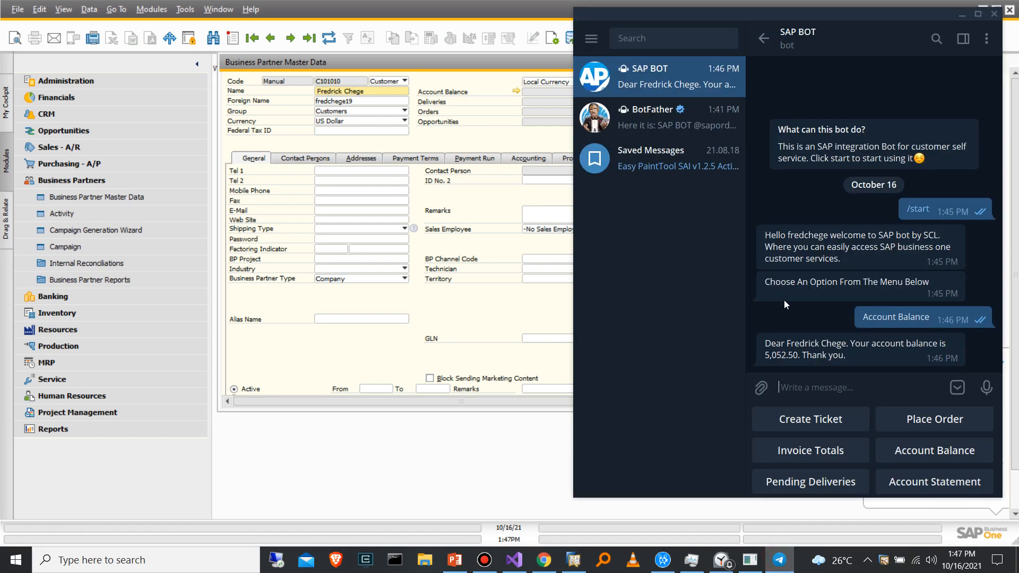
Request Create Ticket from SAP BOT and begin replying with the subject.
{"action": "double_click", "coordinate": [792, 355]}
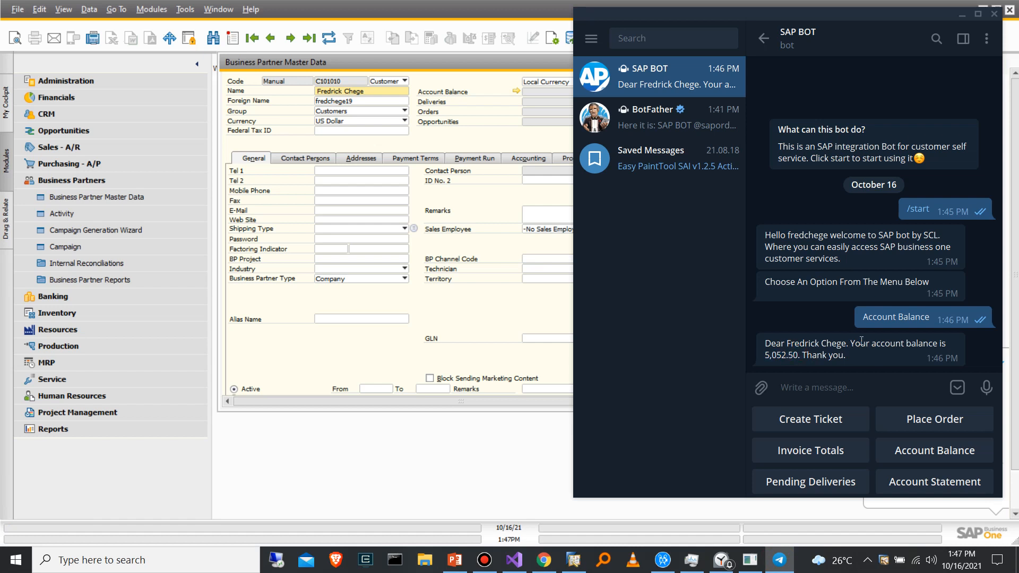
{"action": "mouse_move", "coordinate": [834, 434]}
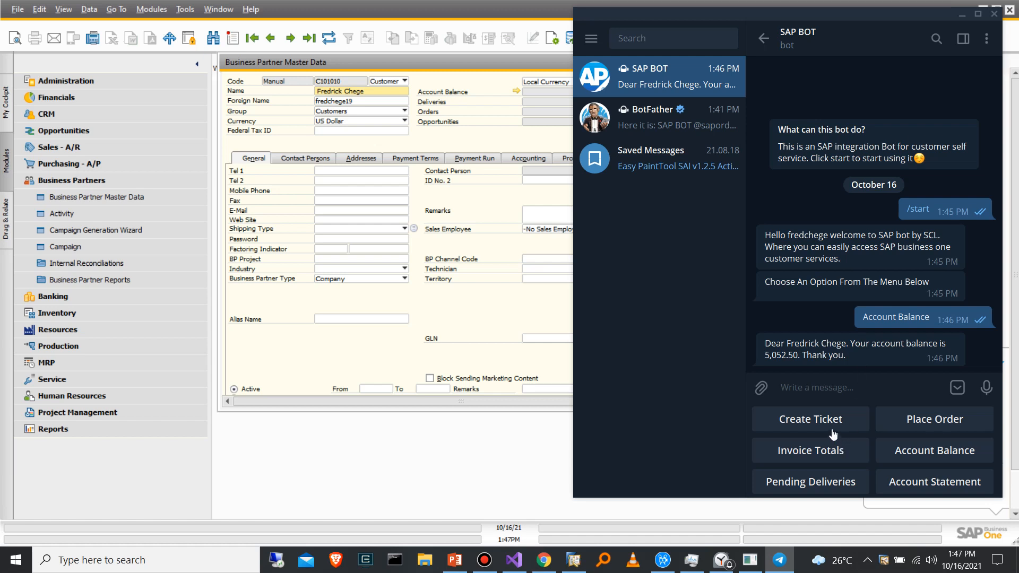
{"action": "mouse_move", "coordinate": [834, 431]}
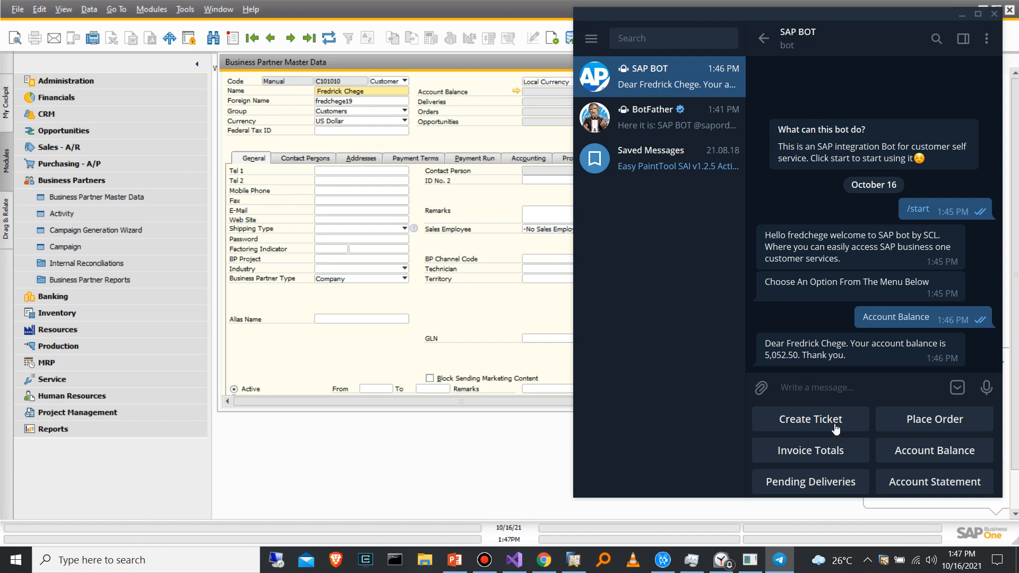
{"action": "left_click", "coordinate": [810, 418]}
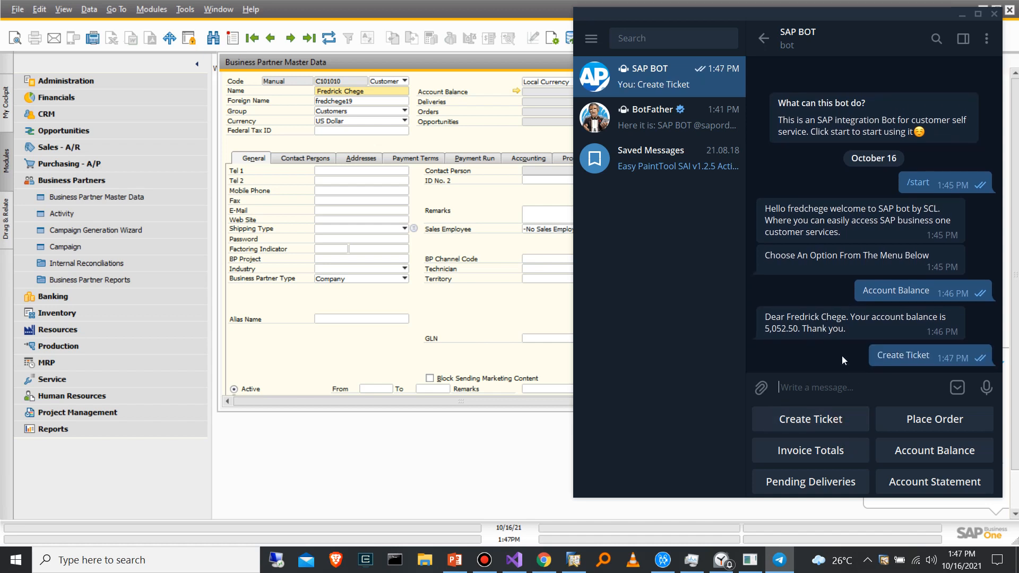
{"action": "left_click", "coordinate": [810, 418]}
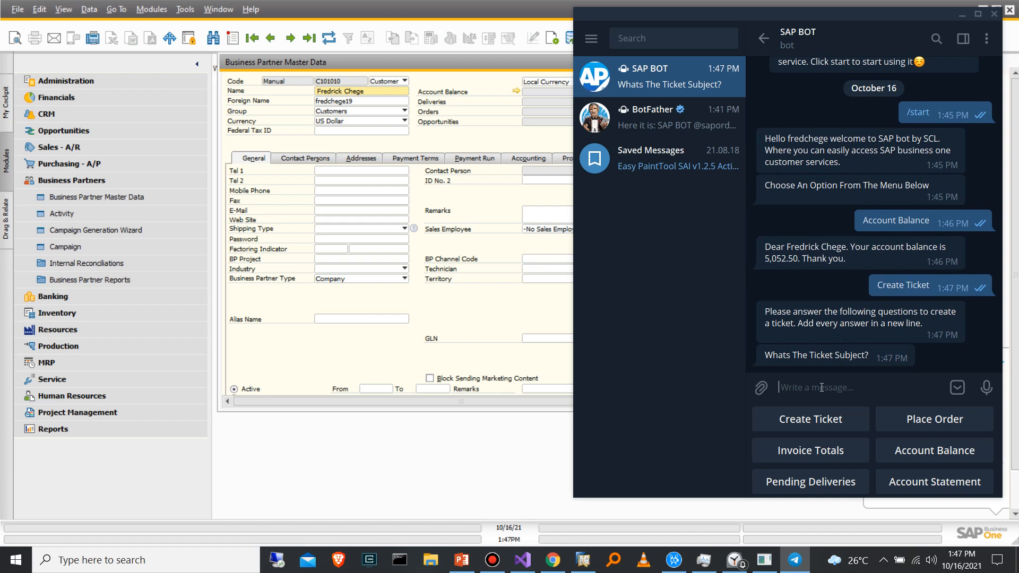
{"action": "type", "text": "L"}
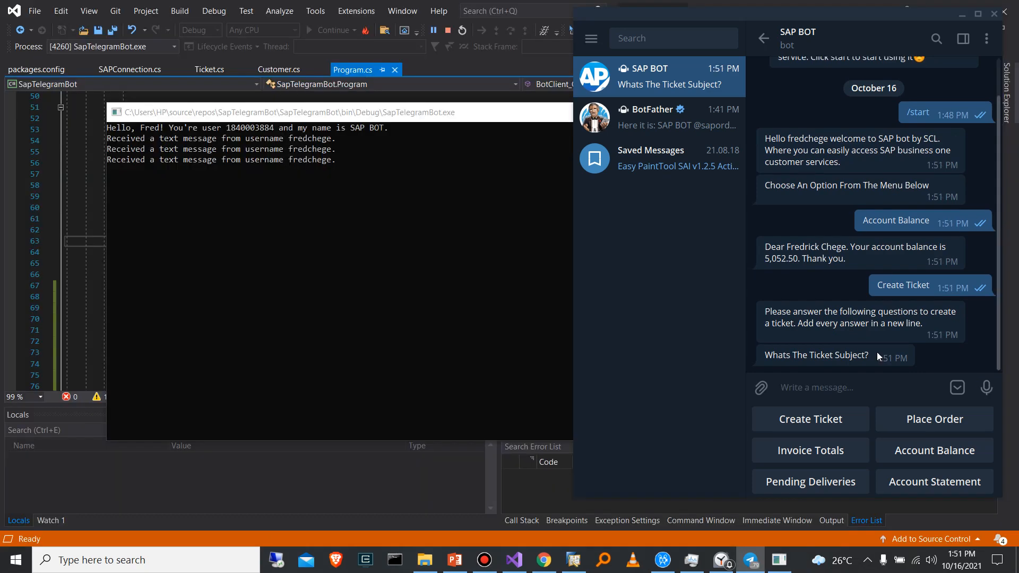
Send the ticket subject Laptop not working to the bot.
{"action": "type", "text": "Laptop not wor"}
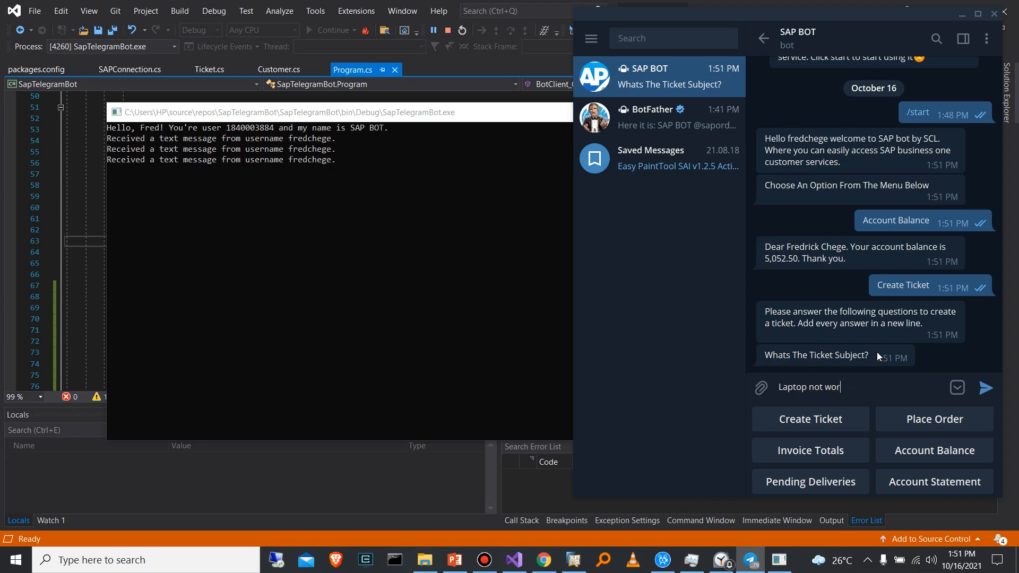
{"action": "type", "text": "king"}
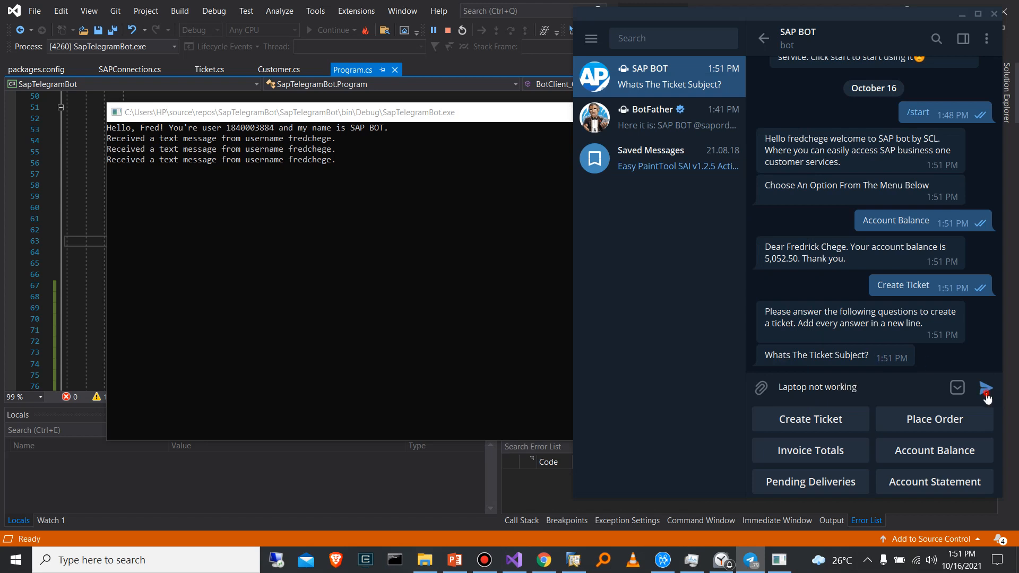
{"action": "left_click", "coordinate": [986, 391]}
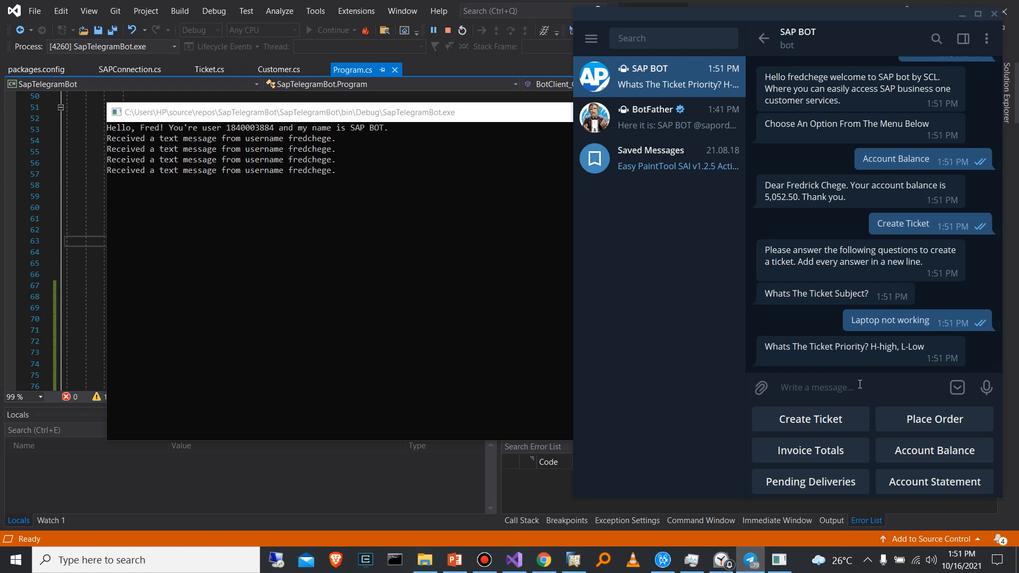
{"action": "mouse_move", "coordinate": [815, 396]}
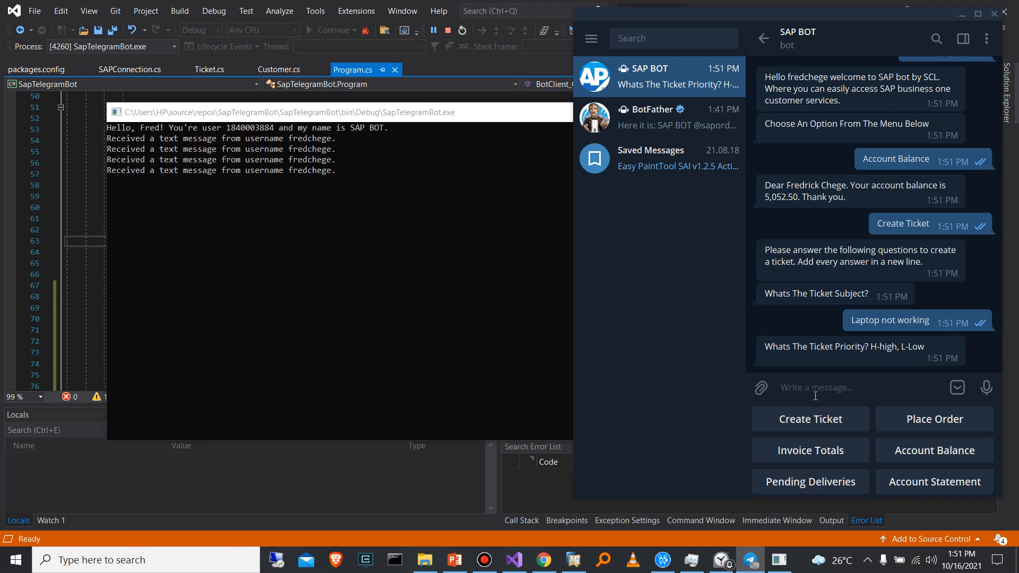
Send priority H and the description My keyboard broke to the bot.
{"action": "type", "text": "Hi"}
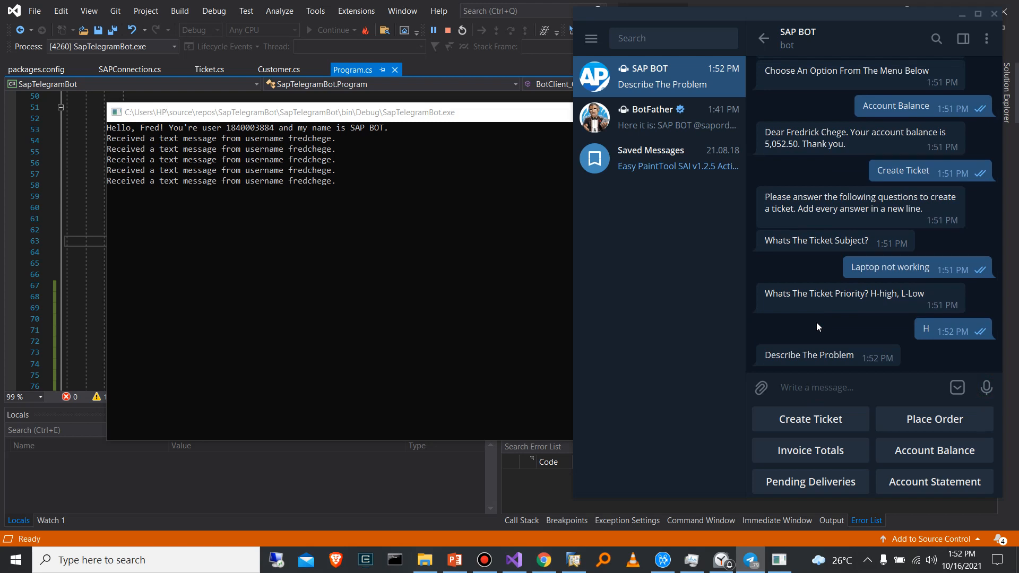
{"action": "type", "text": "M"}
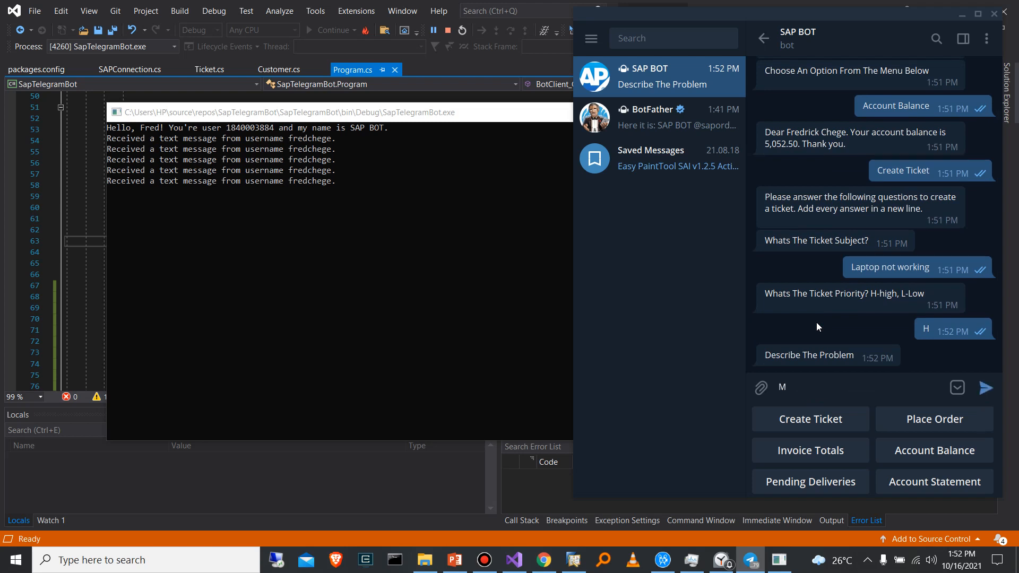
{"action": "type", "text": "y keyboard broke"}
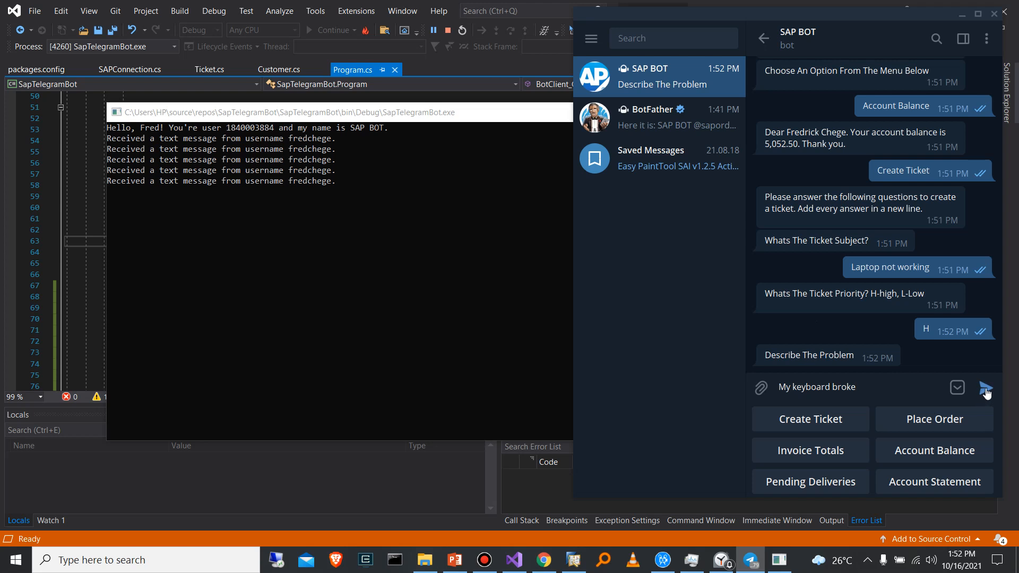
{"action": "left_click", "coordinate": [987, 387]}
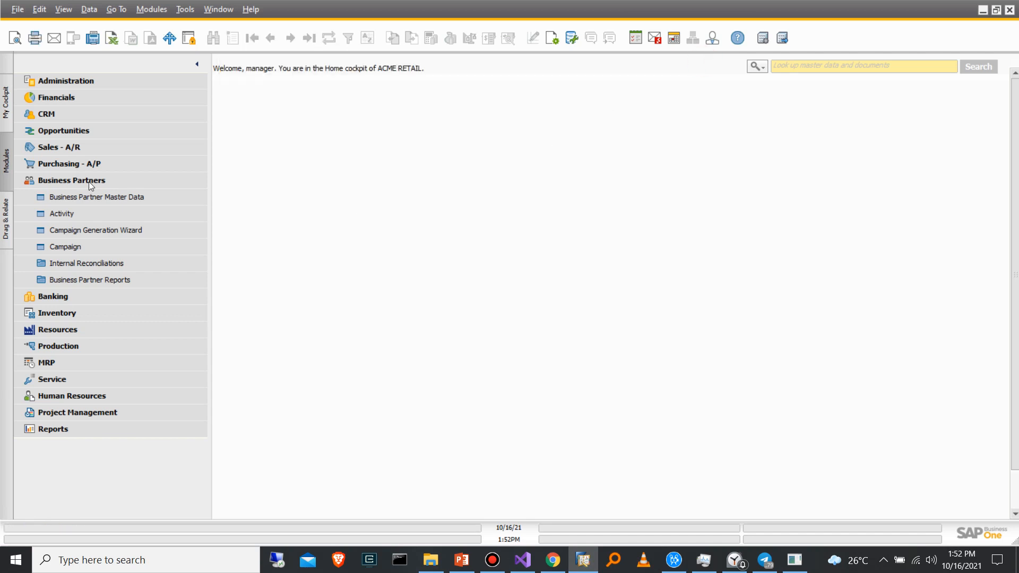
Browse to service call 2 under the Service module and inspect its Remarks, My keyboard broke.
{"action": "left_click", "coordinate": [72, 181]}
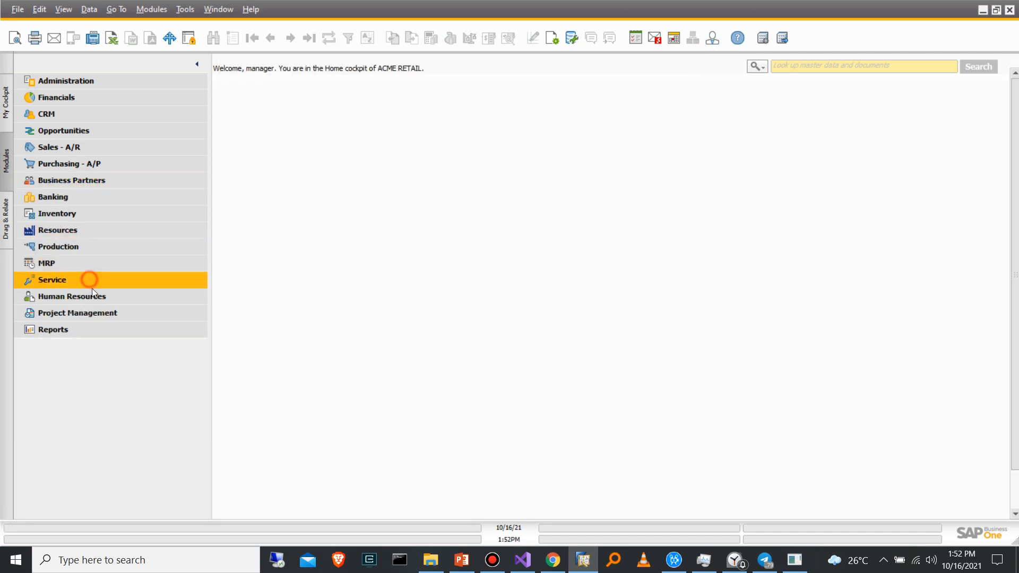
{"action": "left_click", "coordinate": [68, 296]}
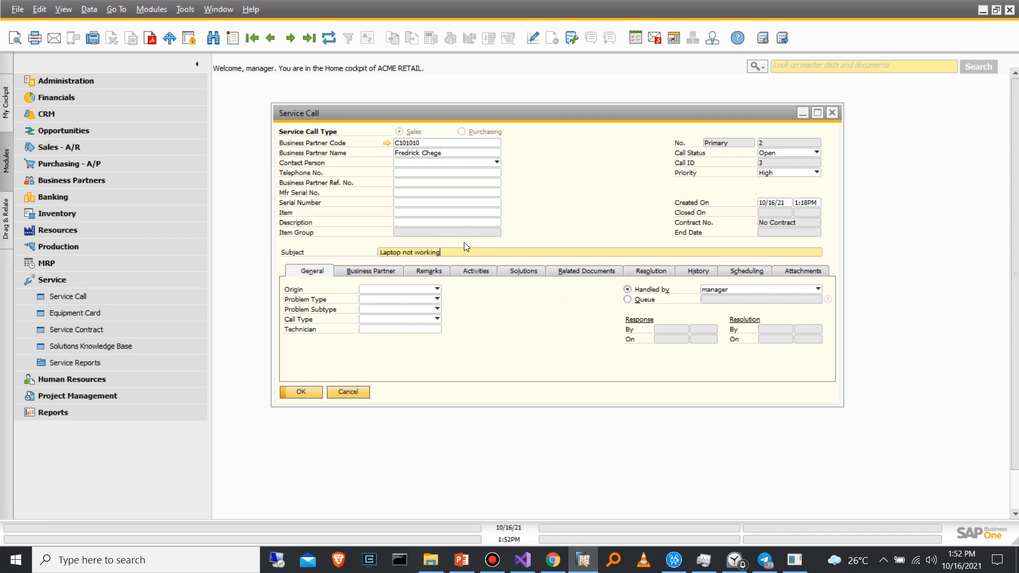
{"action": "left_click", "coordinate": [433, 271]}
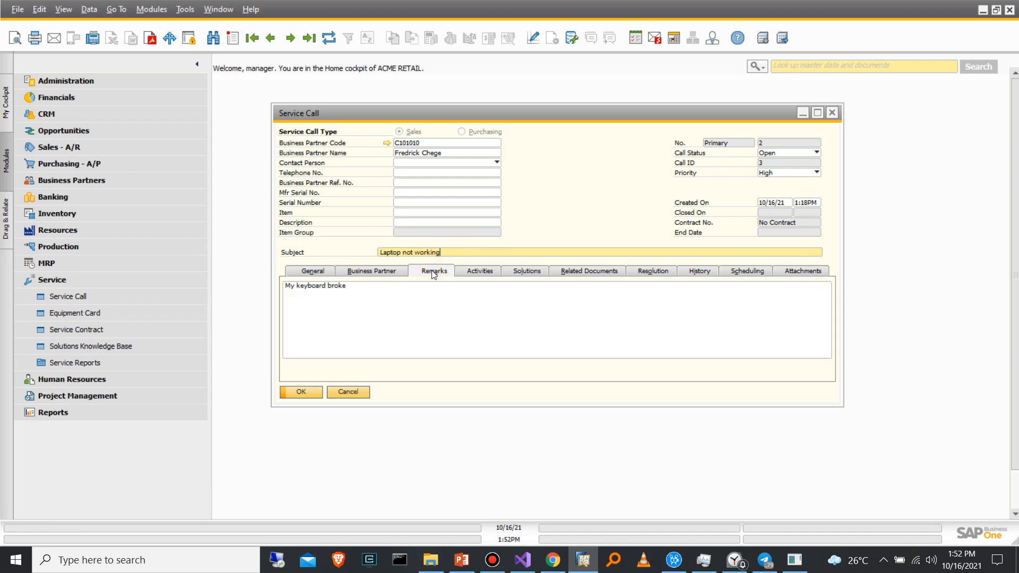
{"action": "left_click", "coordinate": [455, 318]}
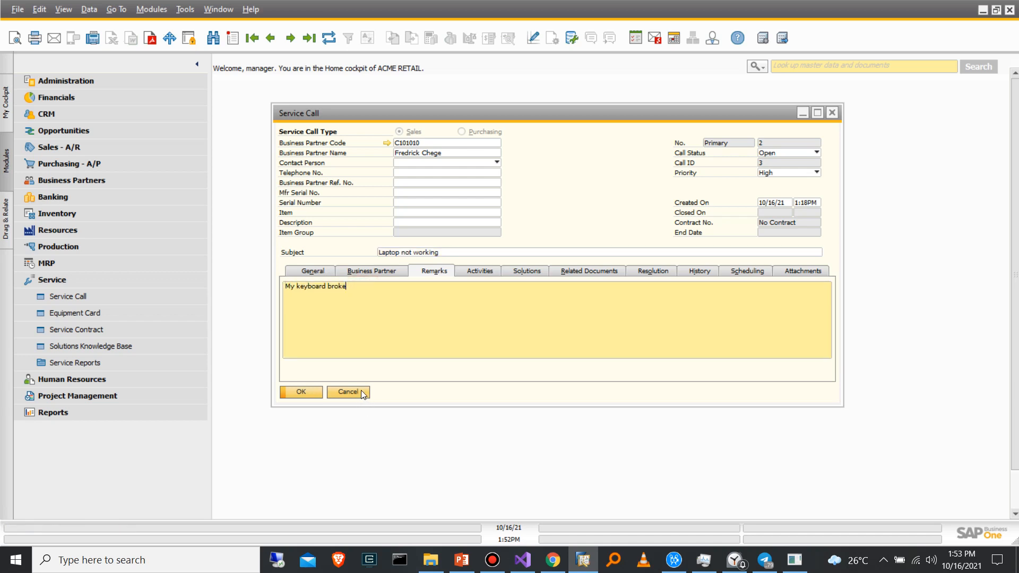
{"action": "mouse_move", "coordinate": [627, 393]}
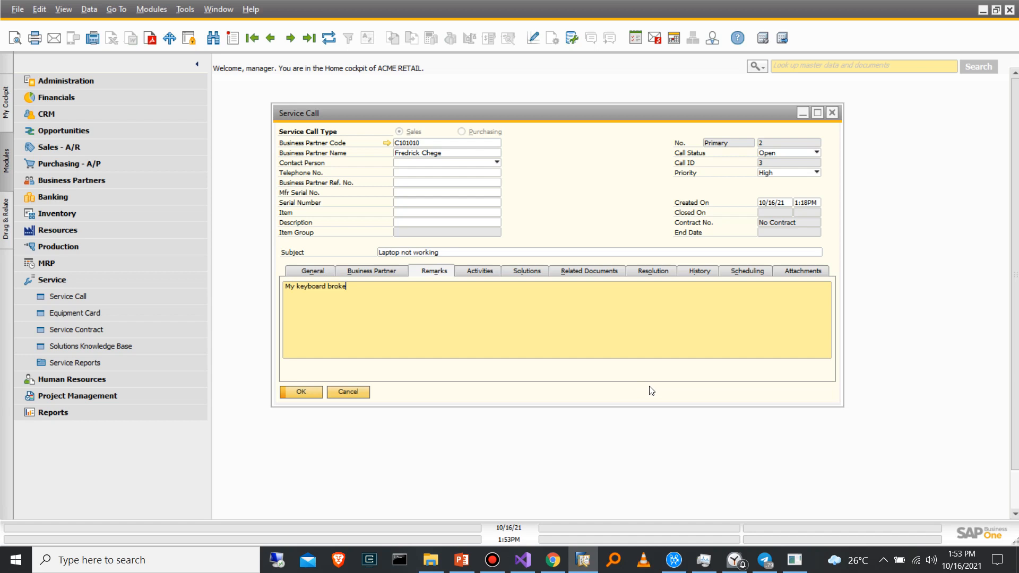
Ask SAP BOT for Pending Deliveries and then an Account Statement.
{"action": "left_click", "coordinate": [764, 560]}
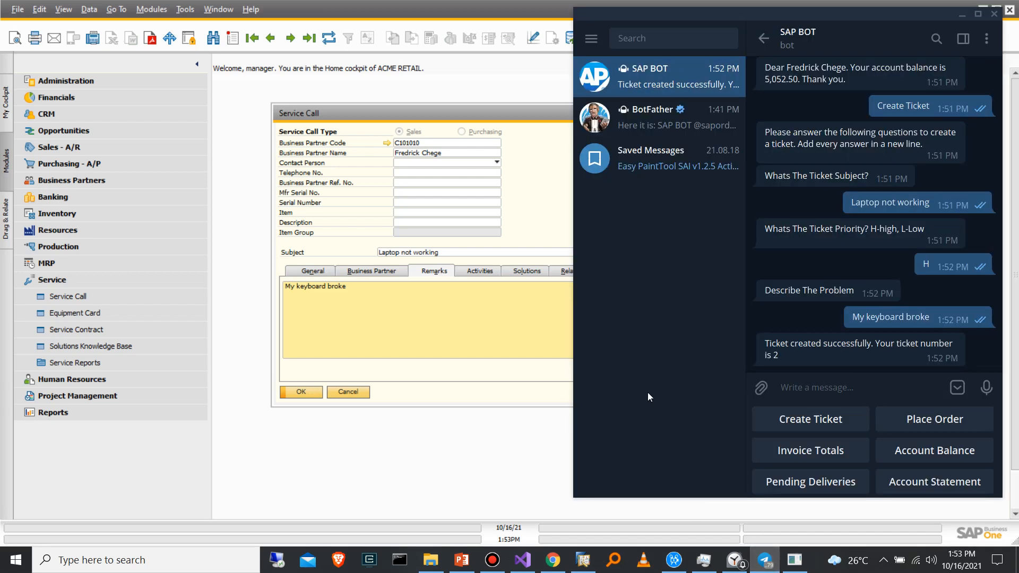
{"action": "mouse_move", "coordinate": [843, 447]}
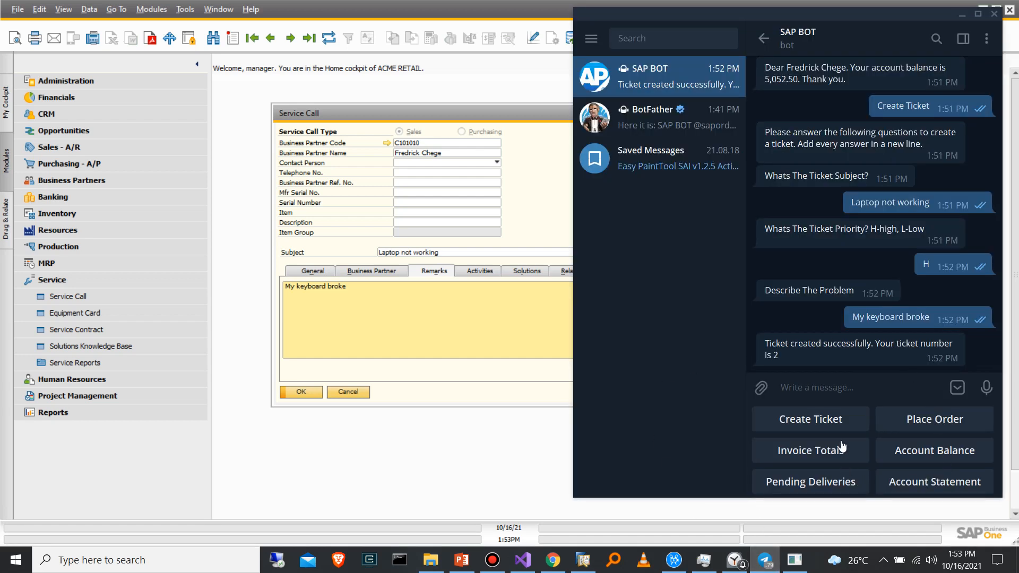
{"action": "left_click", "coordinate": [810, 482]}
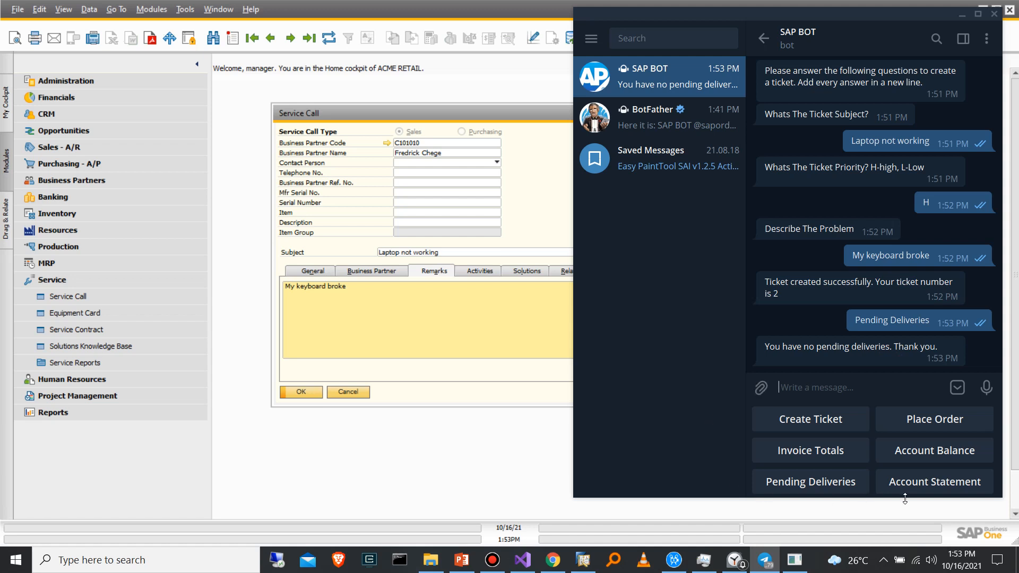
{"action": "left_click", "coordinate": [933, 482]}
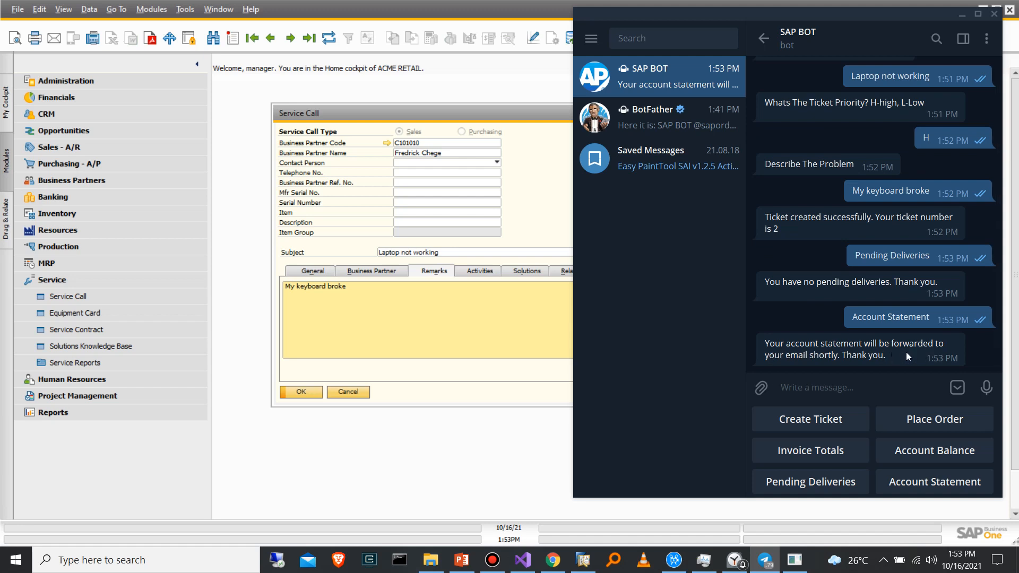
{"action": "mouse_move", "coordinate": [888, 361]}
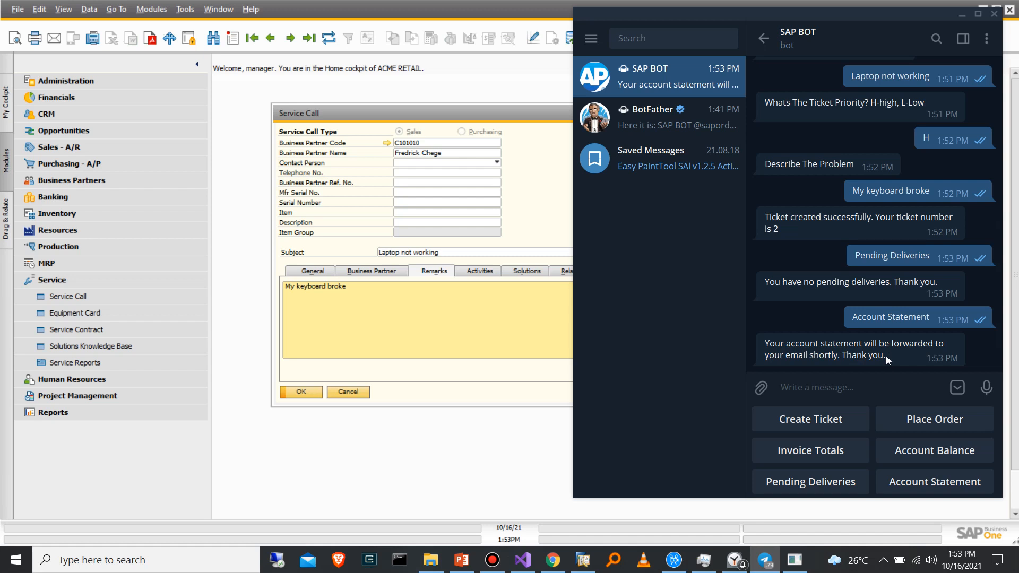
{"action": "left_click", "coordinate": [819, 387]}
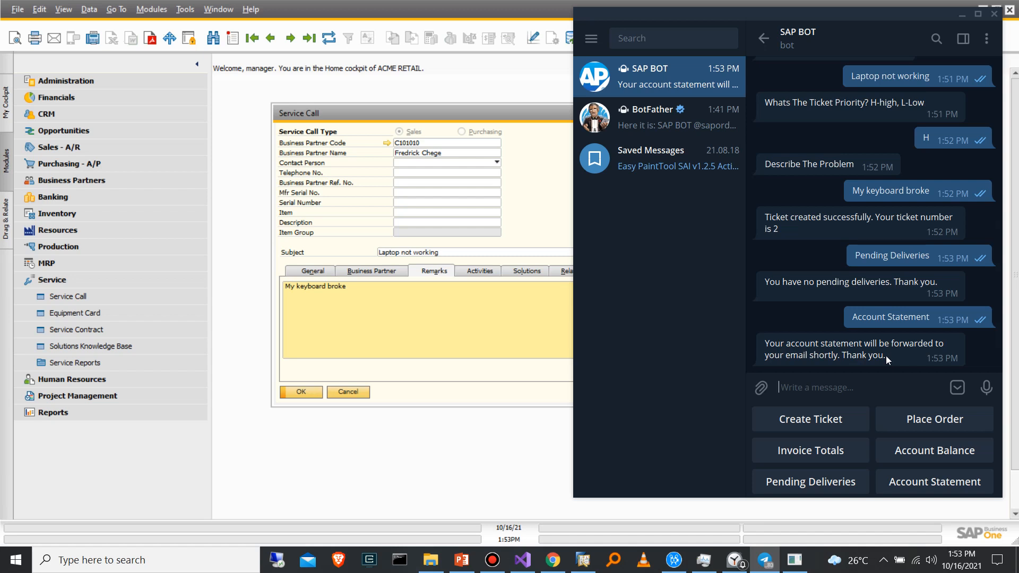